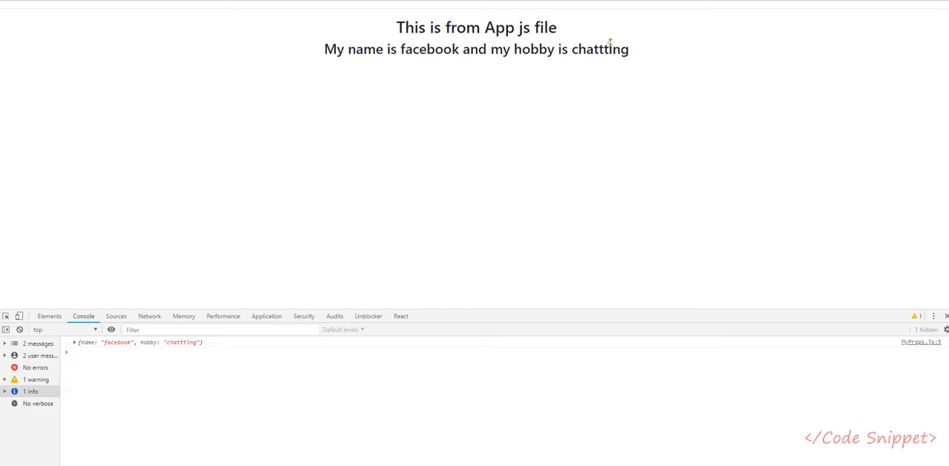
# Review the Chrome page and console showing facebook with hobby chattting.
pyautogui.doubleClick(430, 49)
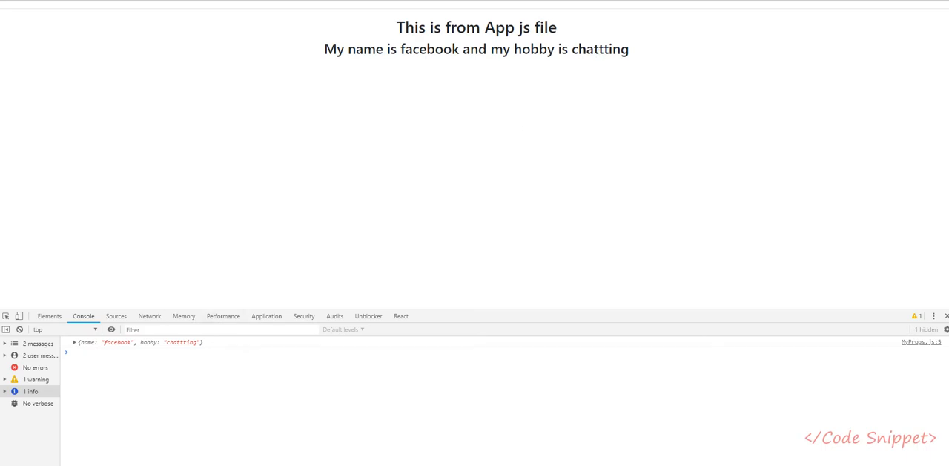
pyautogui.moveTo(488, 195)
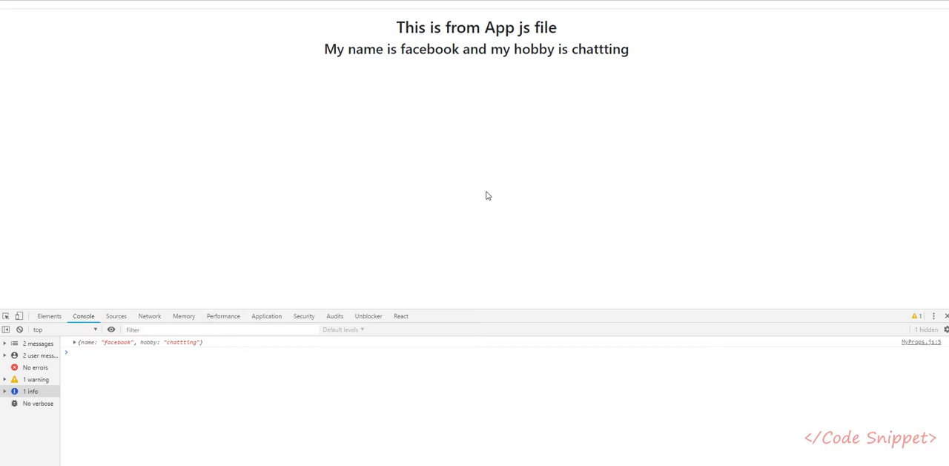
pyautogui.moveTo(489, 193)
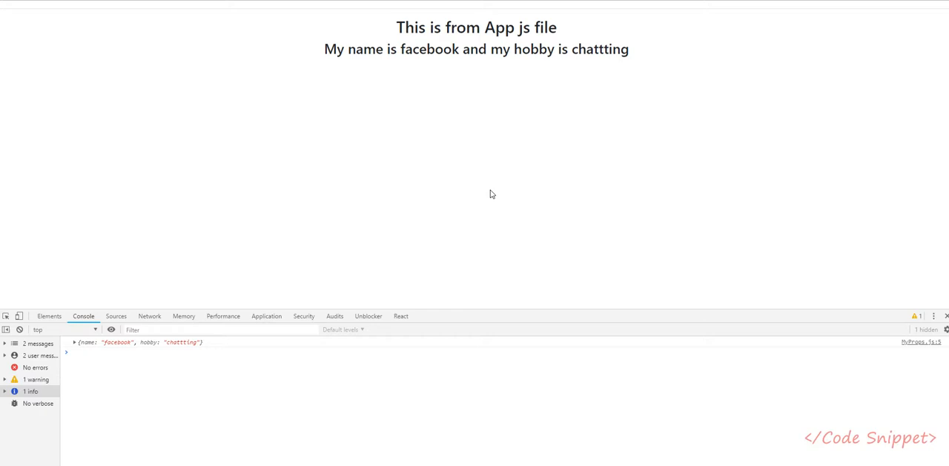
pyautogui.moveTo(487, 74)
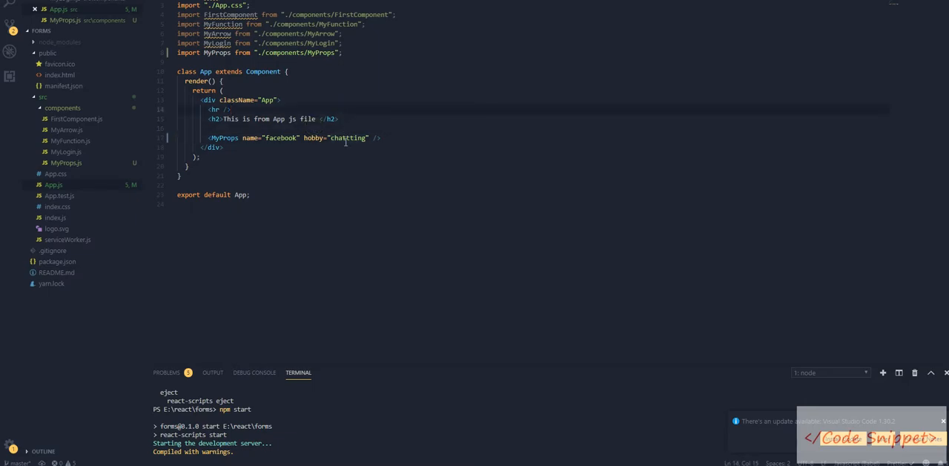
pyautogui.doubleClick(276, 137)
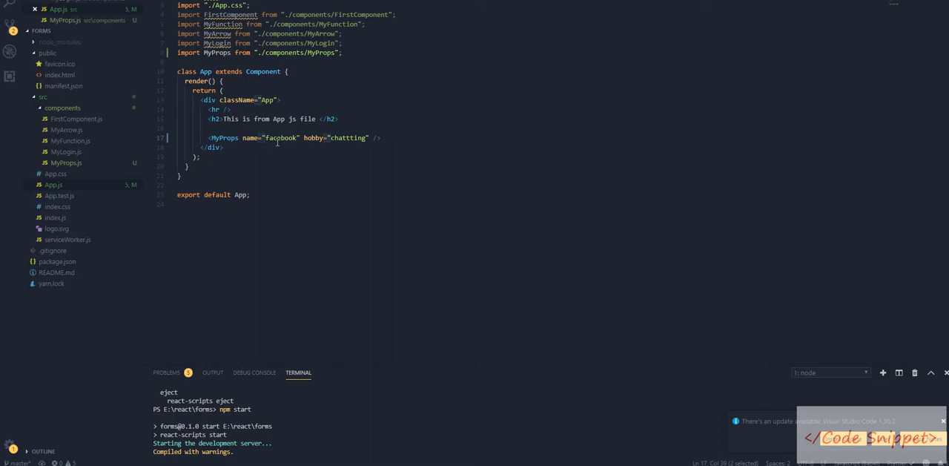
pyautogui.click(230, 110)
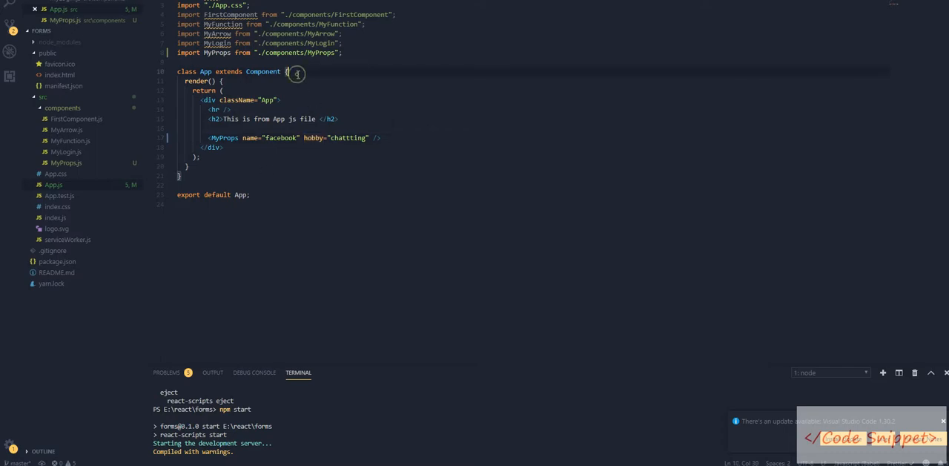
# Start a state with myData holding a first entry: name 'codesnippet', hobby 'coding'.
pyautogui.write('state=')
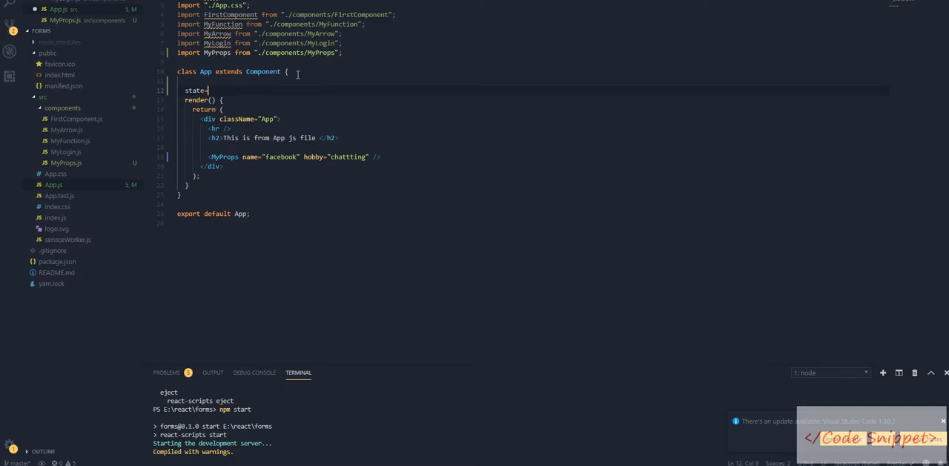
pyautogui.write('{')
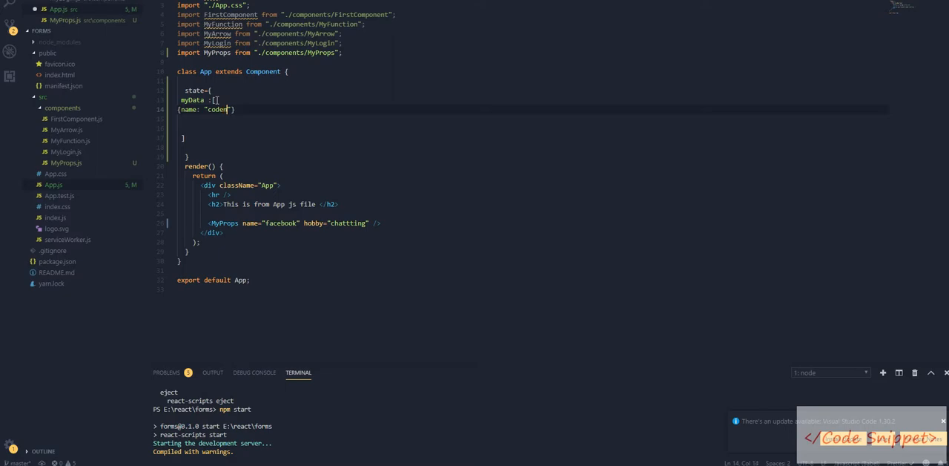
pyautogui.write('snippet')
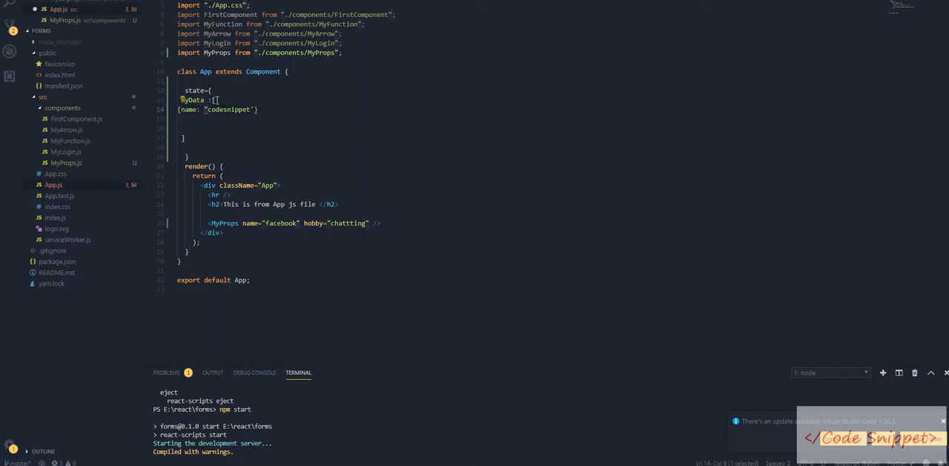
pyautogui.write(",hobby:'co")
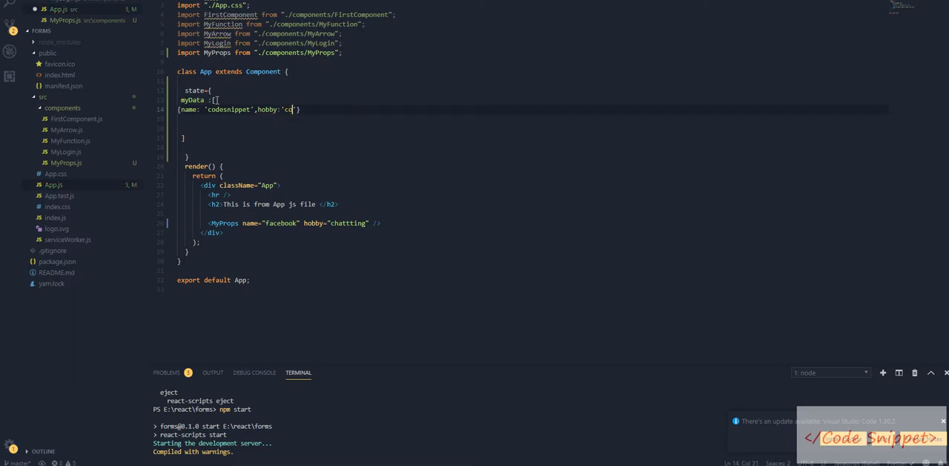
pyautogui.write('ding')
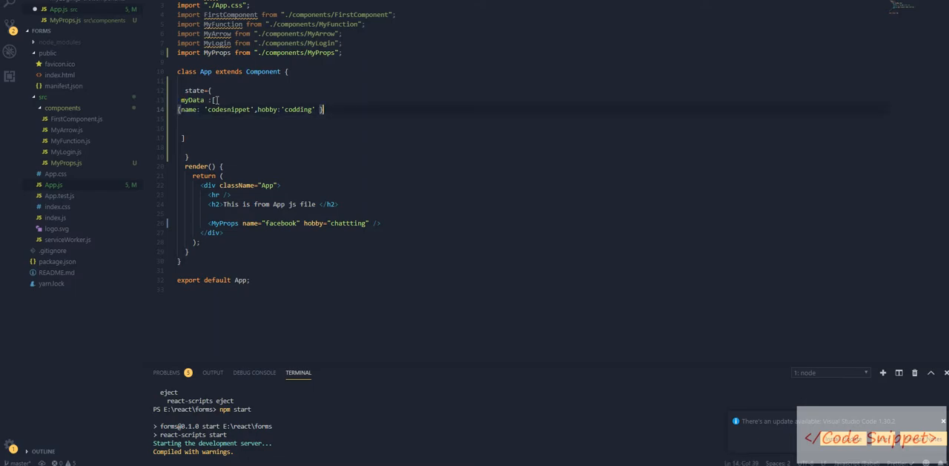
pyautogui.write(',')
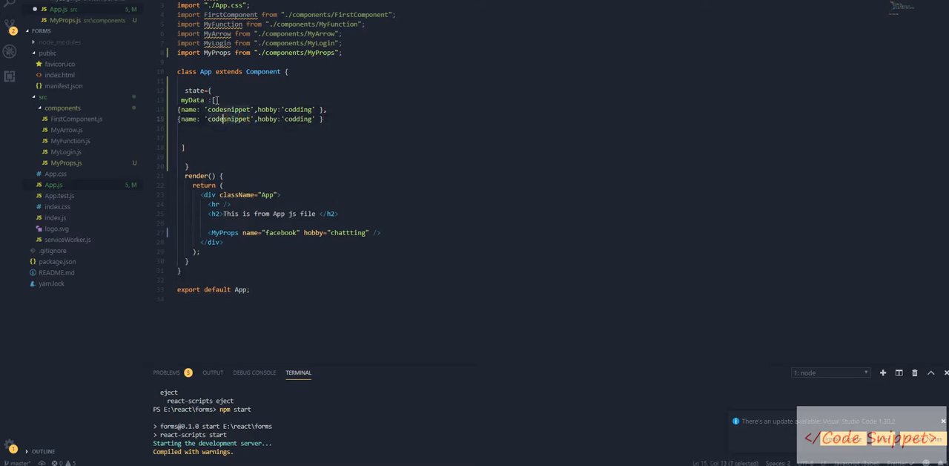
# Add the superman (flying), batman and ironman (technology) entries by copy-pasting and editing.
pyautogui.write('superman')
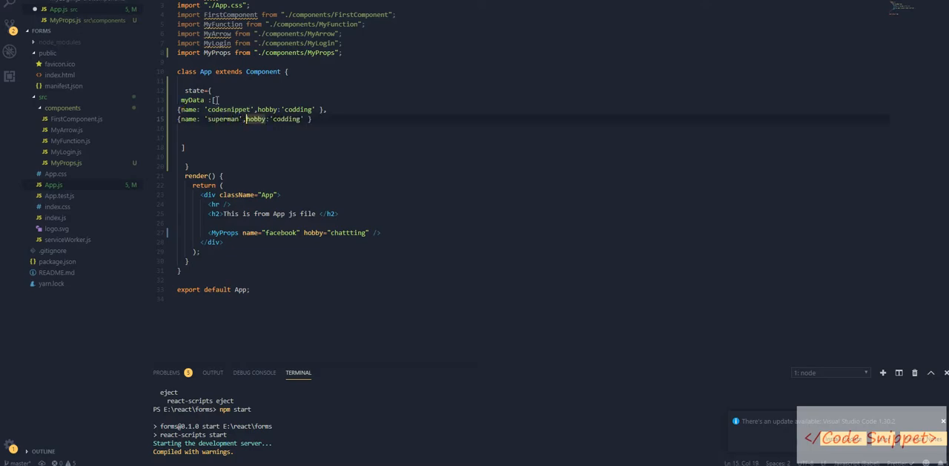
pyautogui.doubleClick(284, 119)
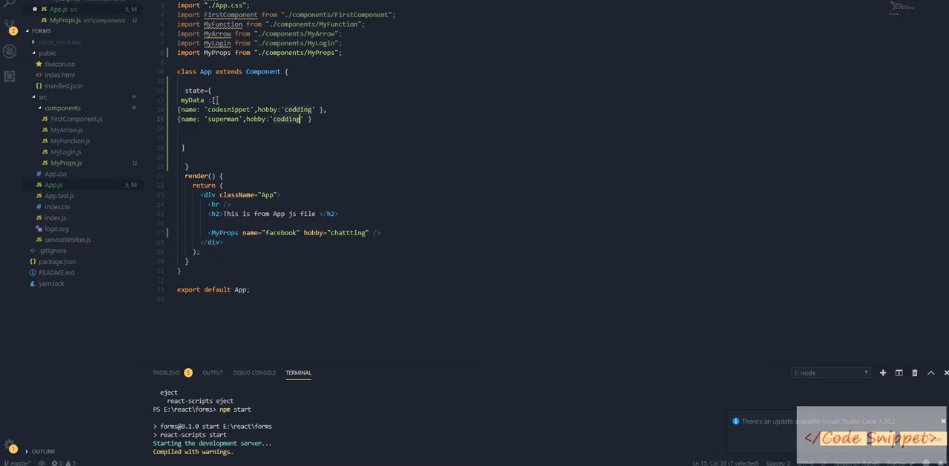
pyautogui.write('flying')
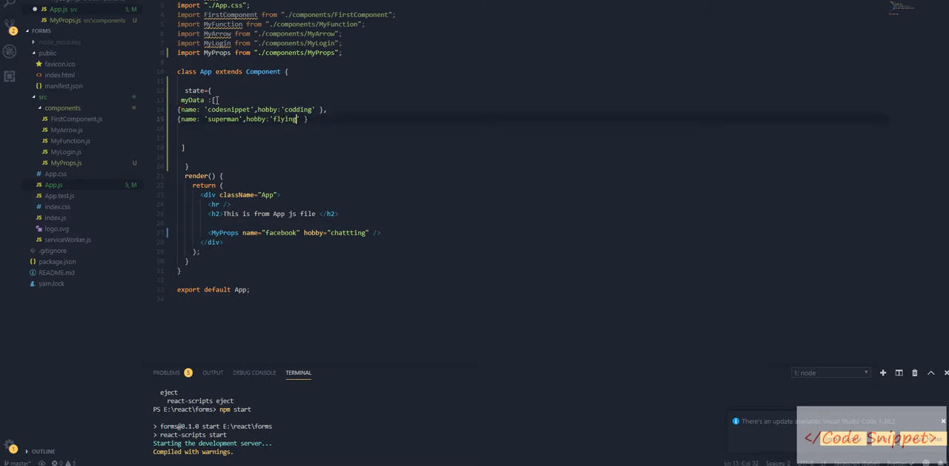
pyautogui.write("{name: 'codesnippet',hobby:'codding' }")
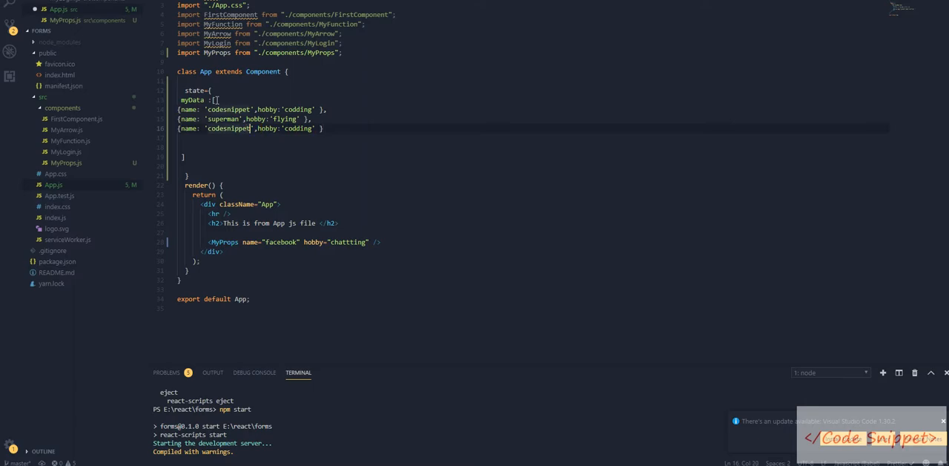
pyautogui.doubleClick(229, 127)
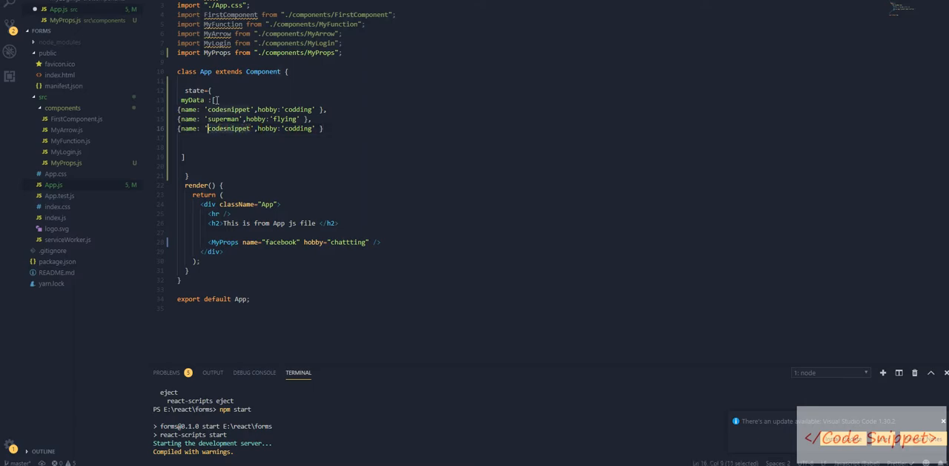
pyautogui.write("batman',hobby:'fighting' },")
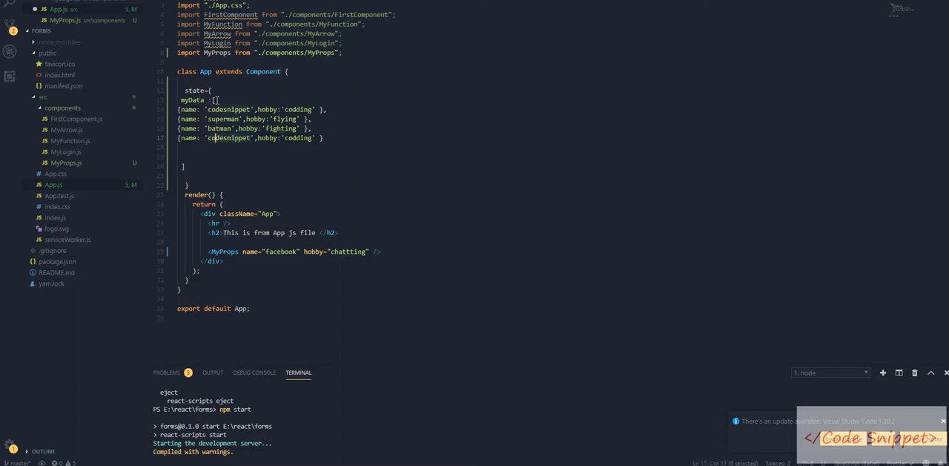
pyautogui.write('ironman')
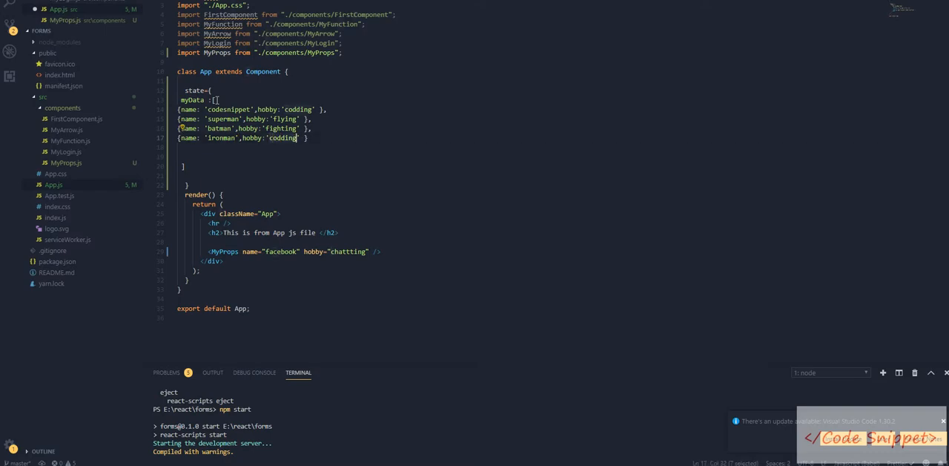
pyautogui.write('Technology"')
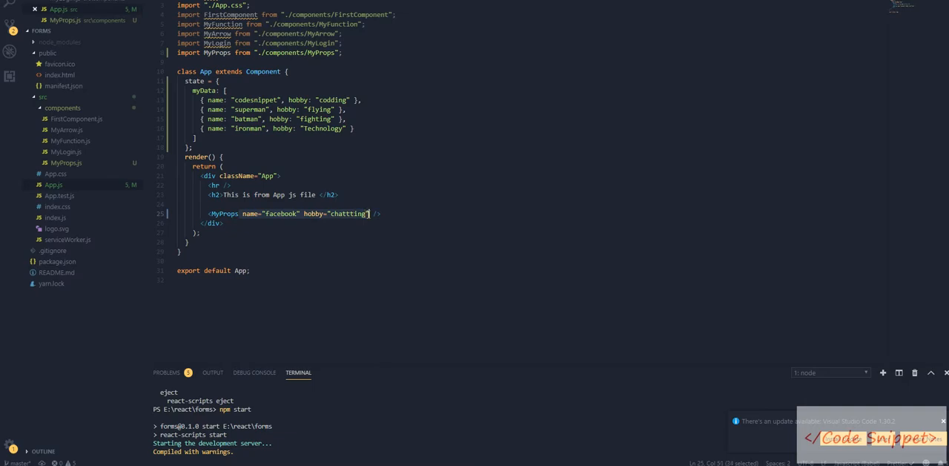
# Pass myData={this.state.myData} to MyProps in place of the name and hobby attributes.
pyautogui.write('myDate={this.state.myData} />')
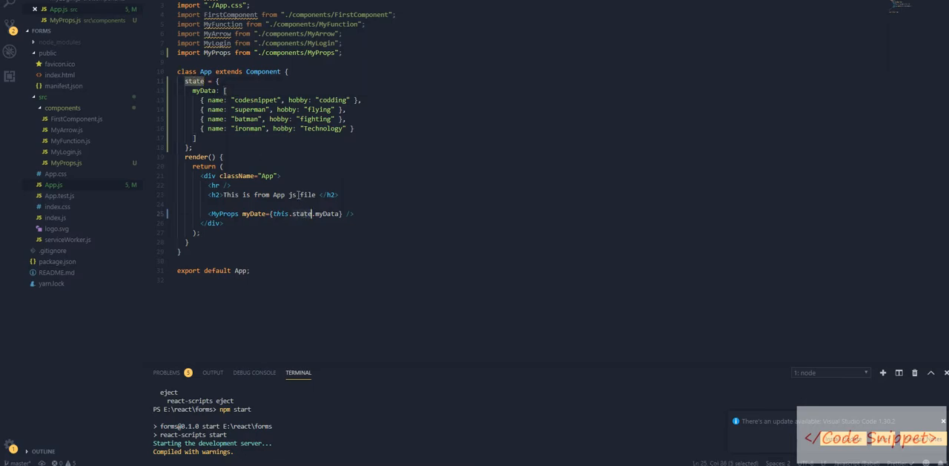
pyautogui.click(67, 163)
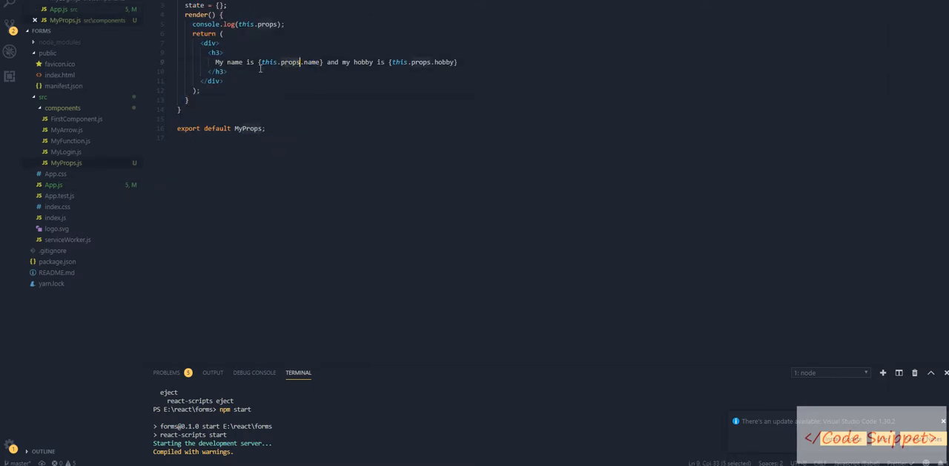
# Check the myData prop name in App.js, then split the MyProps heading sentence onto two lines.
pyautogui.click(53, 185)
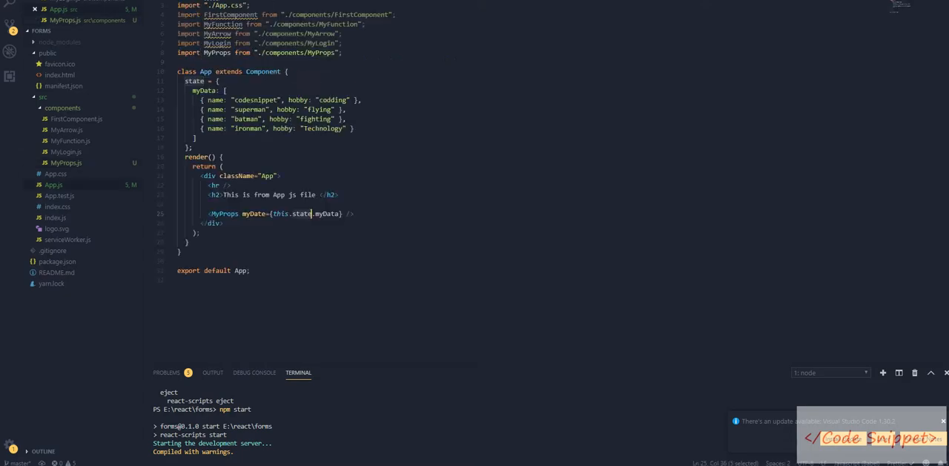
pyautogui.click(67, 163)
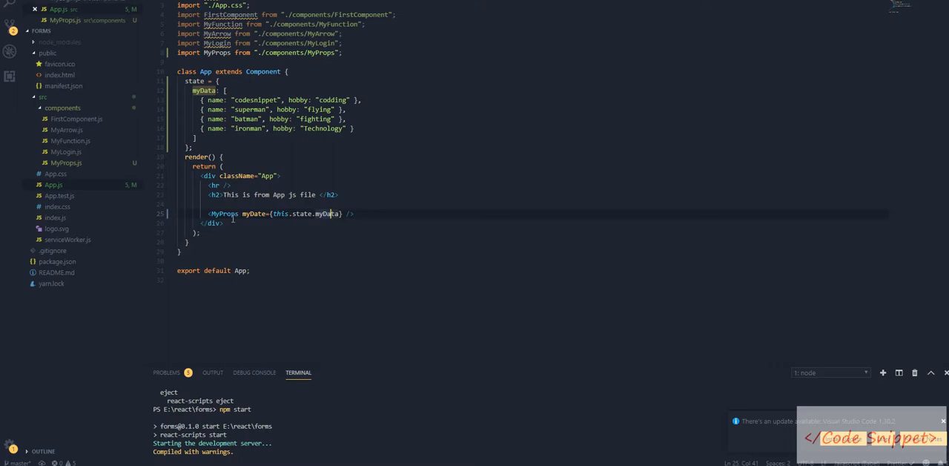
pyautogui.doubleClick(258, 214)
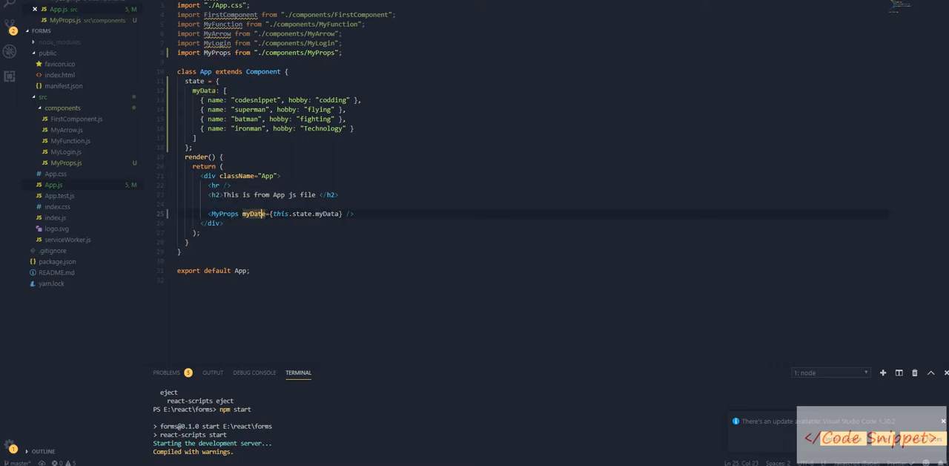
pyautogui.click(67, 163)
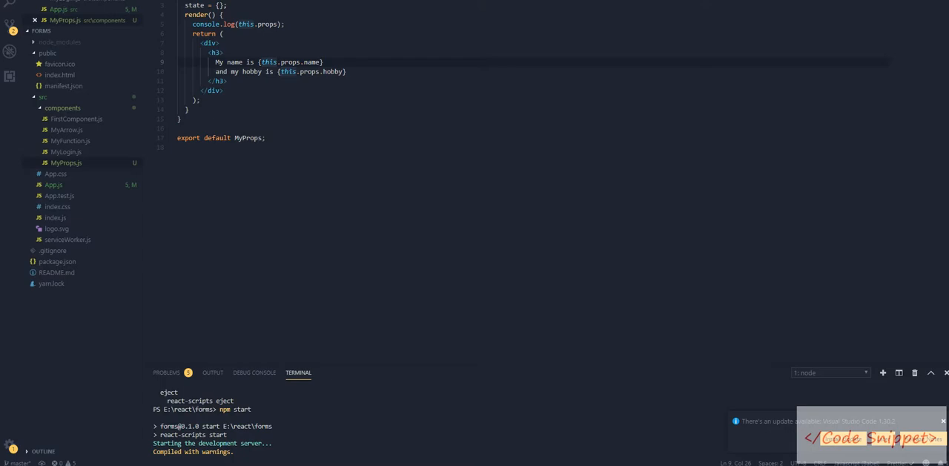
# Destructure name and hobby from this.props in render and use them directly in the heading.
pyautogui.click(225, 80)
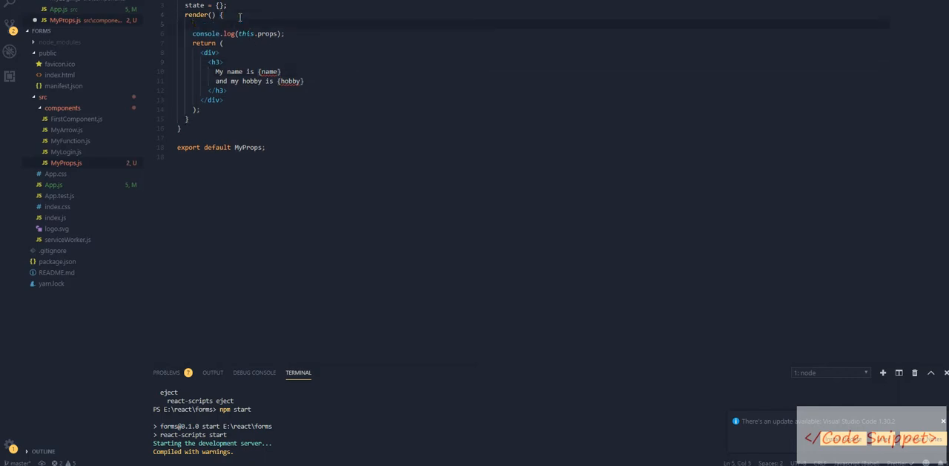
pyautogui.write('const {name,hobby}=this.props.')
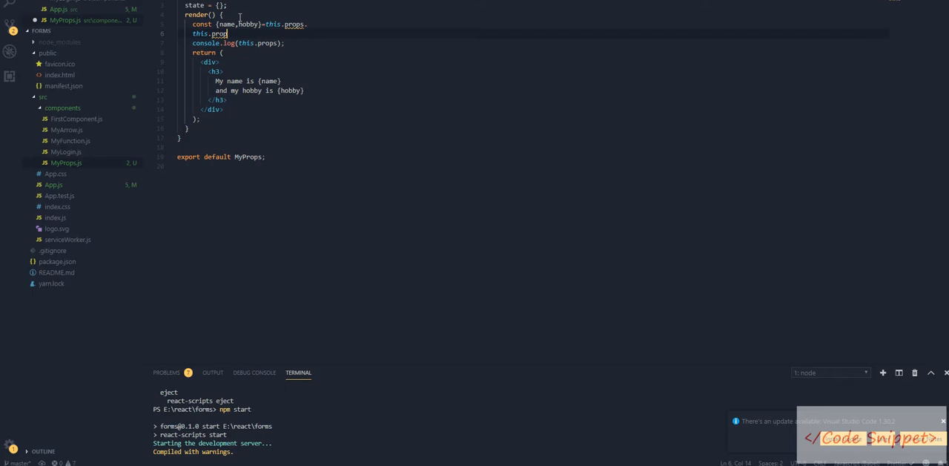
pyautogui.press('Backspace')
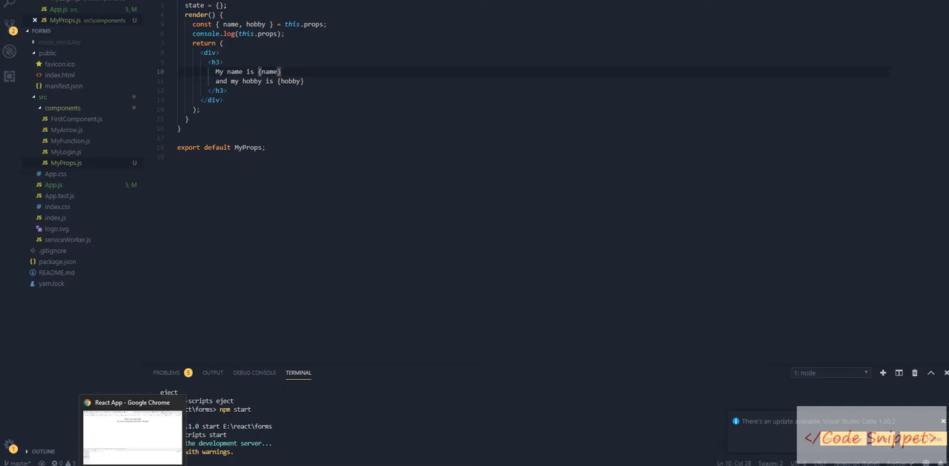
pyautogui.click(53, 183)
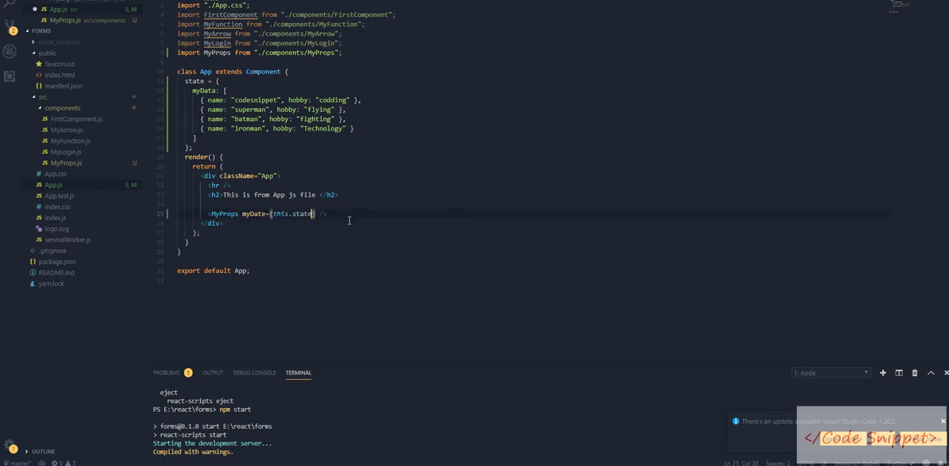
# Comment out the heading's name and hobby lines and remove the stray brace after export.
pyautogui.write('.myData')
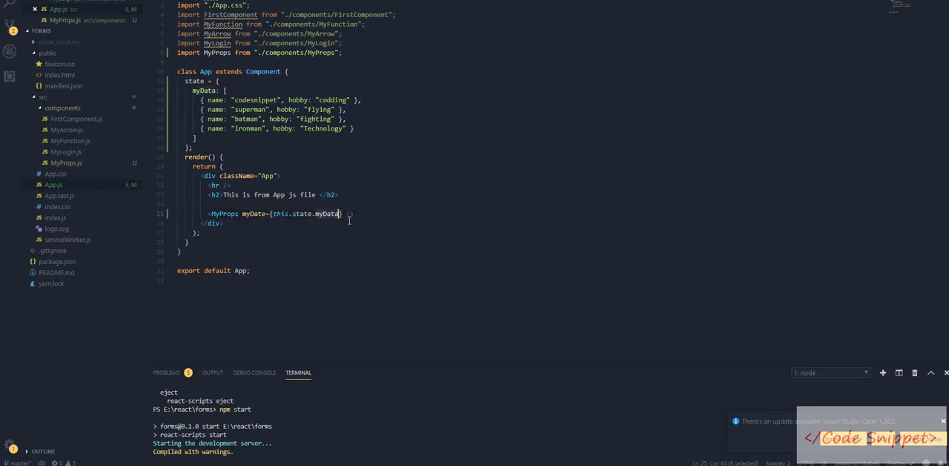
pyautogui.click(66, 163)
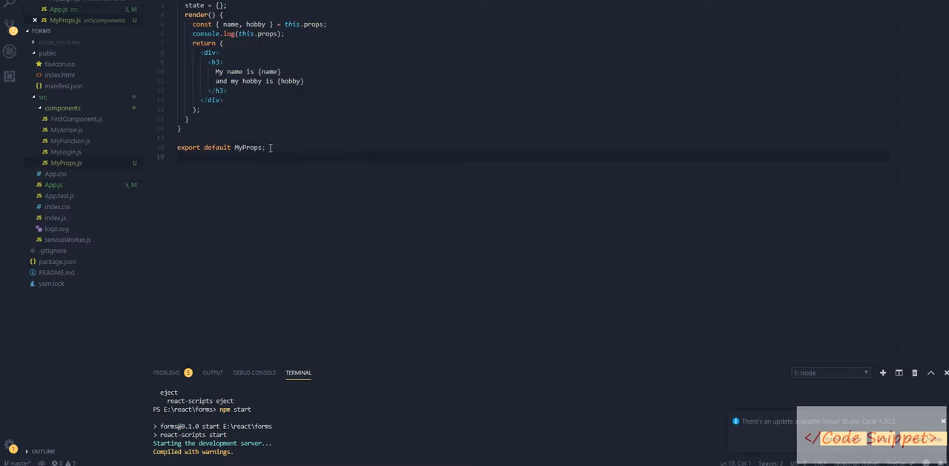
pyautogui.press('ctrl+/')
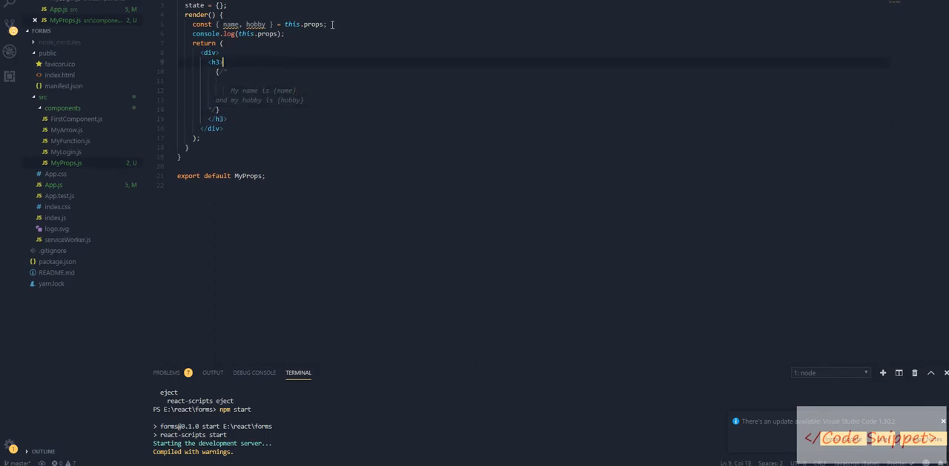
pyautogui.click(285, 32)
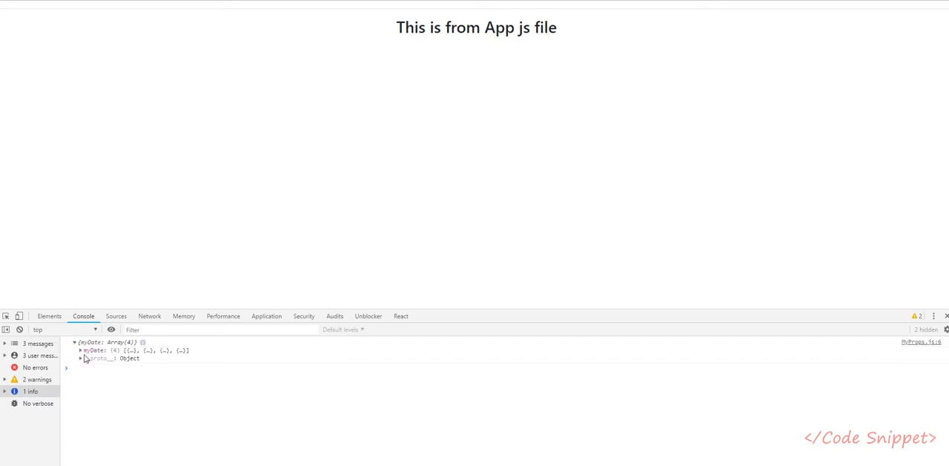
# Expand the logged myData array in the console to show its four entries.
pyautogui.click(80, 350)
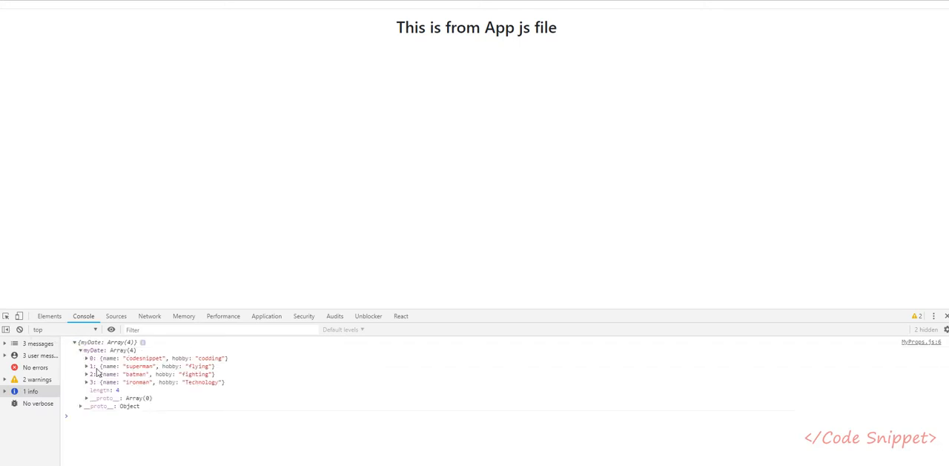
pyautogui.moveTo(149, 374)
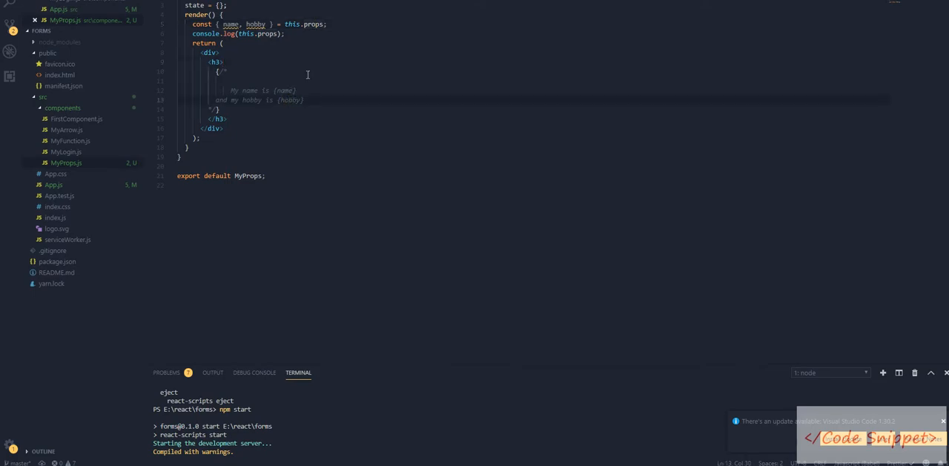
pyautogui.moveTo(937, 87)
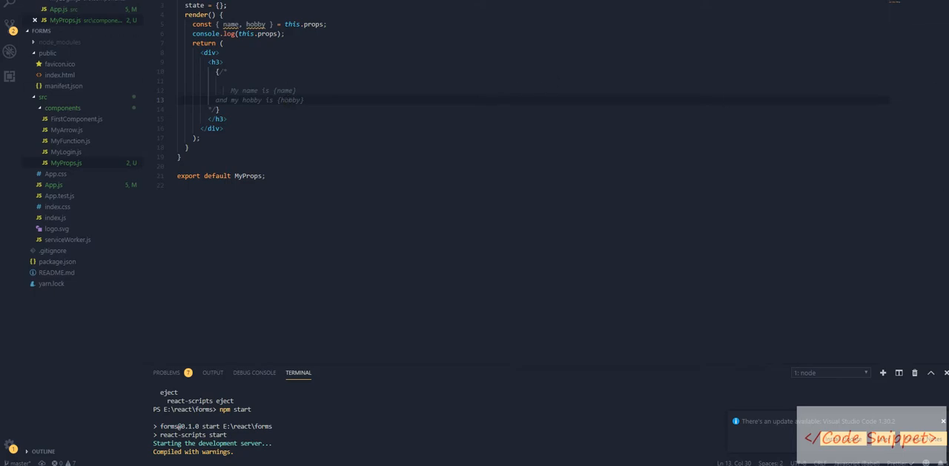
pyautogui.moveTo(458, 82)
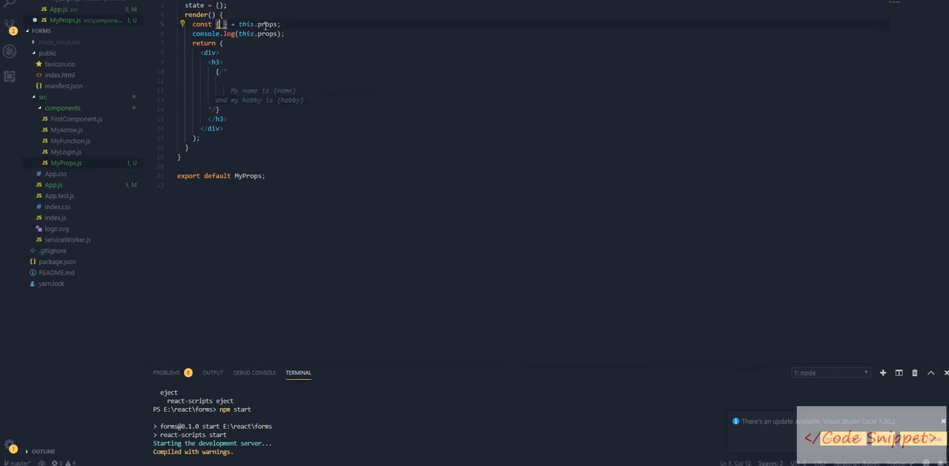
# Destructure myData from props and begin const dataList = myData.map(my =>.
pyautogui.write('myData')
pyautogui.write('const dataList ')
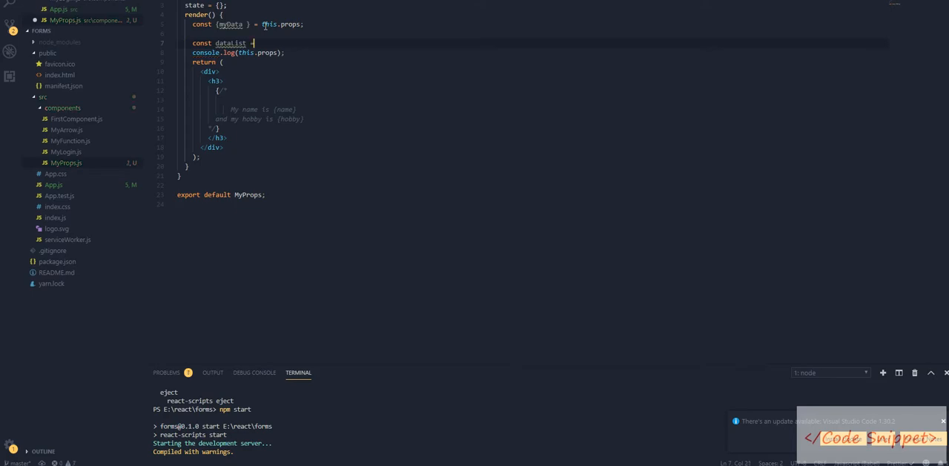
pyautogui.write('=myd')
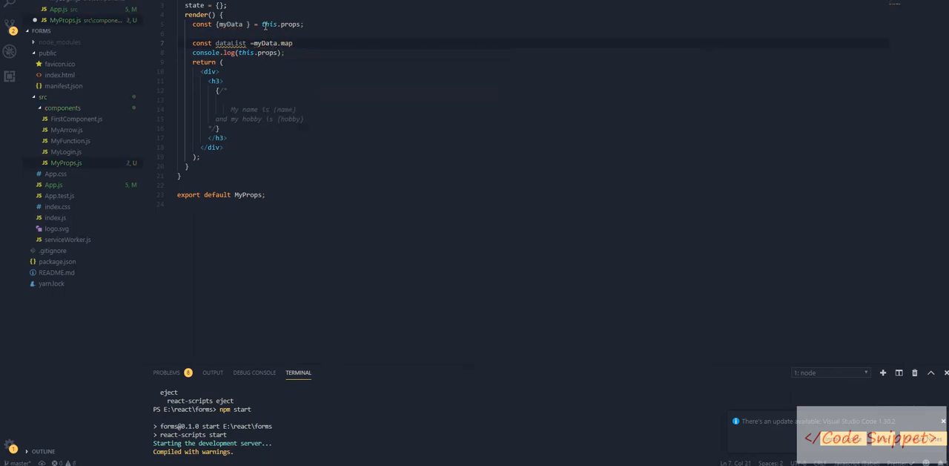
pyautogui.write('()')
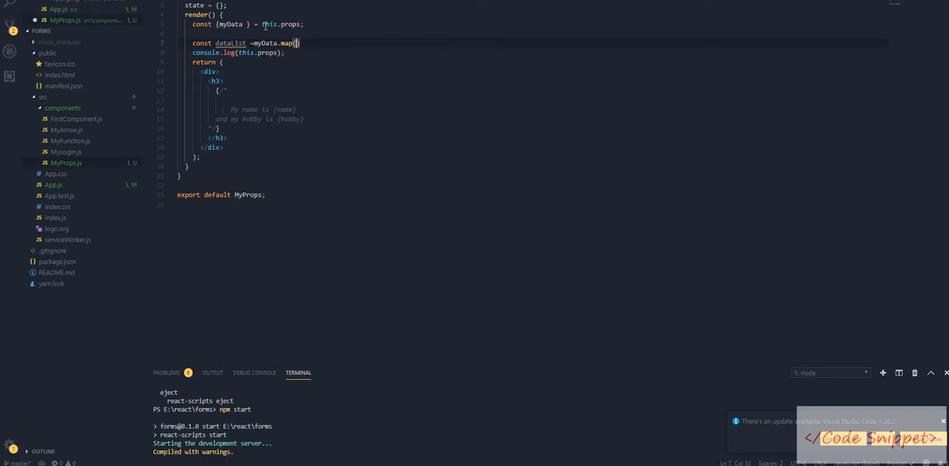
pyautogui.write('my=>{')
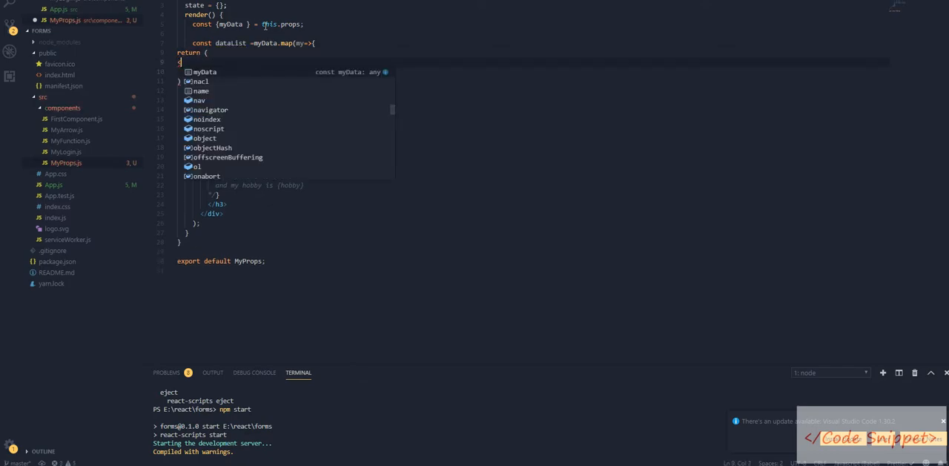
# Return a div per entry reading 'my name is {my.name}' and its hobby, and render {dataList}.
pyautogui.write('div><div/div>')
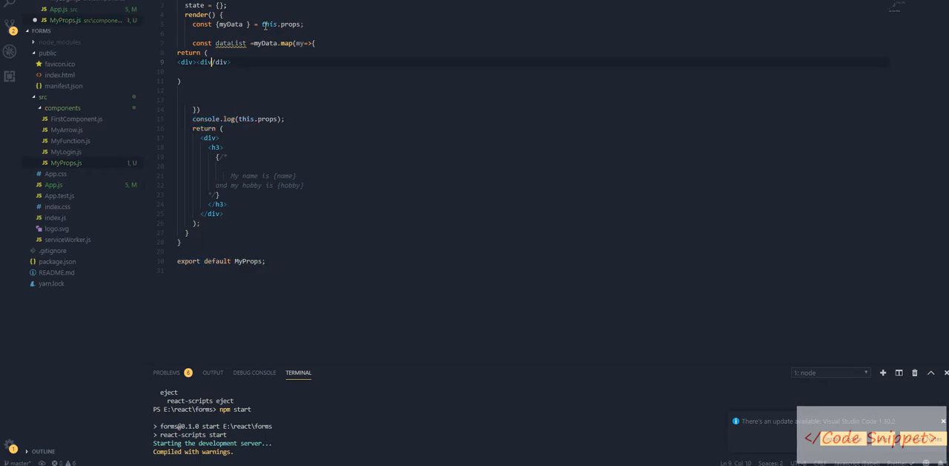
pyautogui.write('my name')
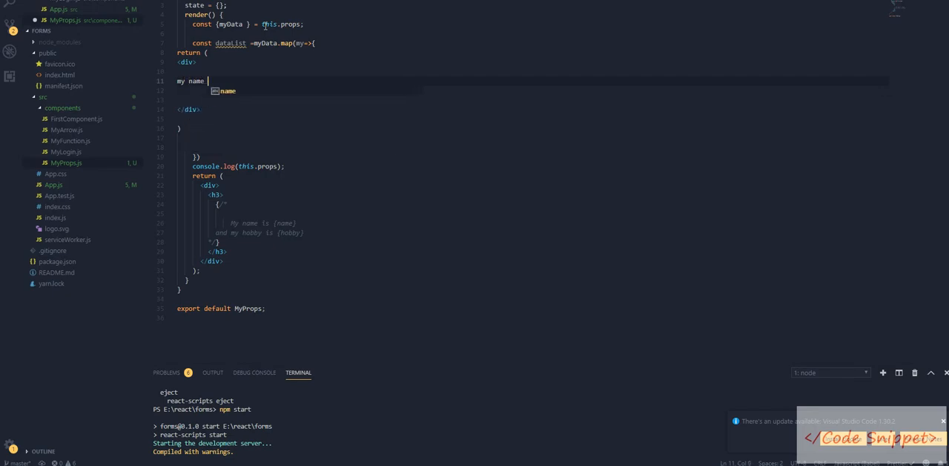
pyautogui.write('is {')
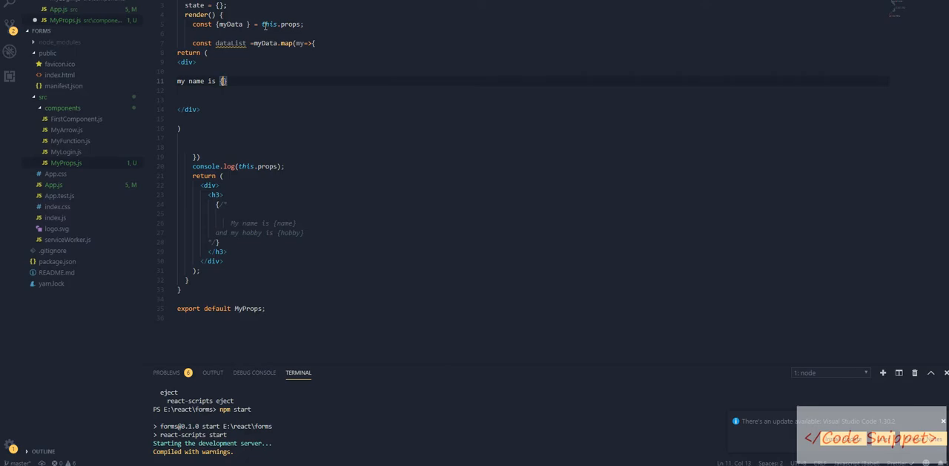
pyautogui.write('a')
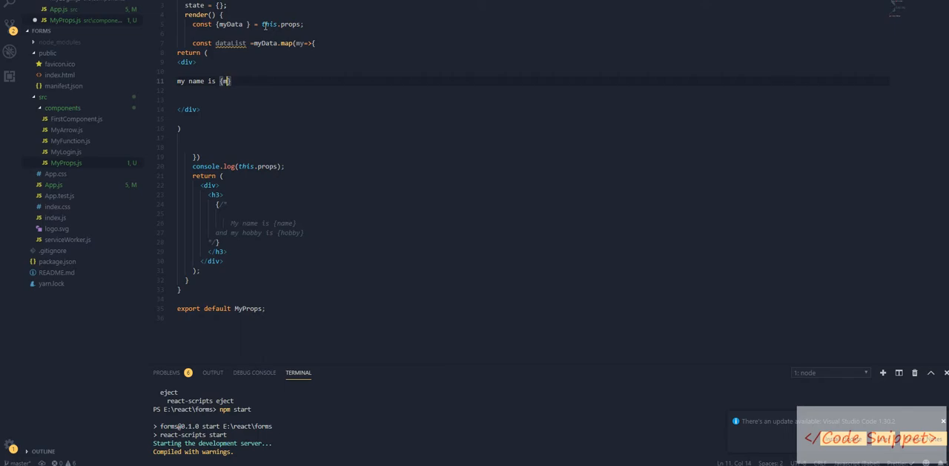
pyautogui.write('my.name')
pyautogui.write('my hobby is {my.hobby')
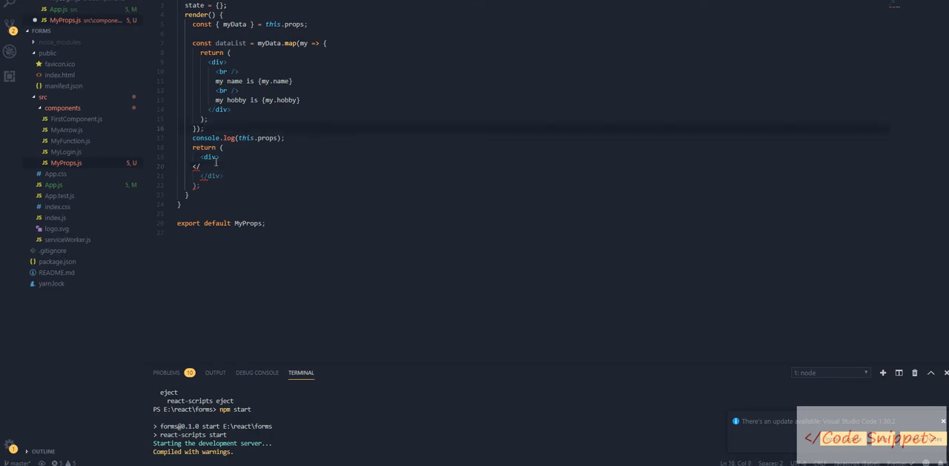
pyautogui.write('data')
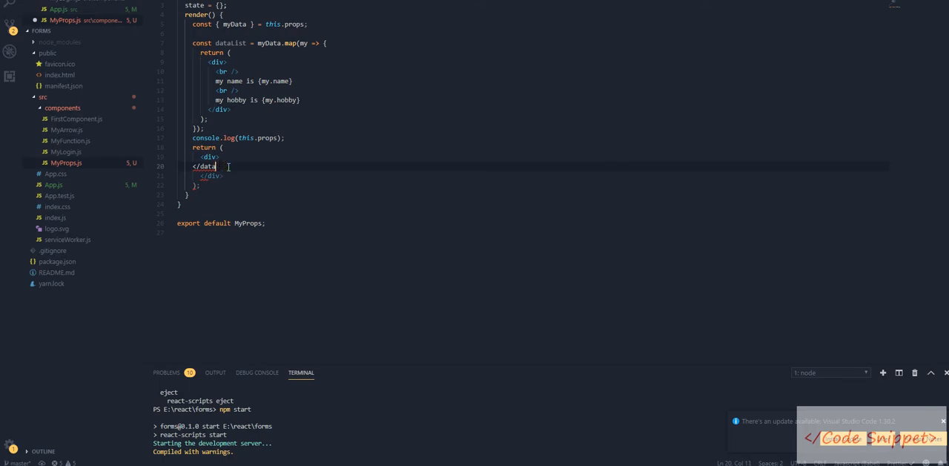
pyautogui.press('BackSpace')
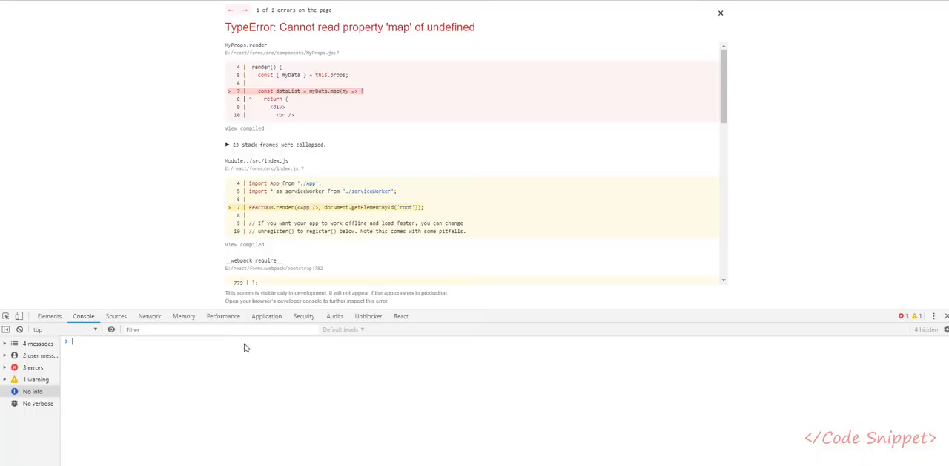
# Bring up Chrome showing the TypeError: cannot read property 'map' of undefined in MyProps.js.
pyautogui.click(719, 12)
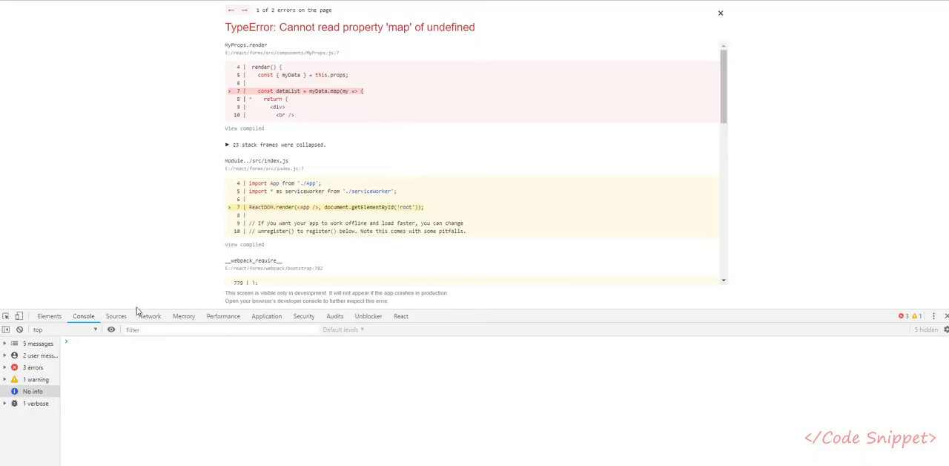
pyautogui.moveTo(331, 97)
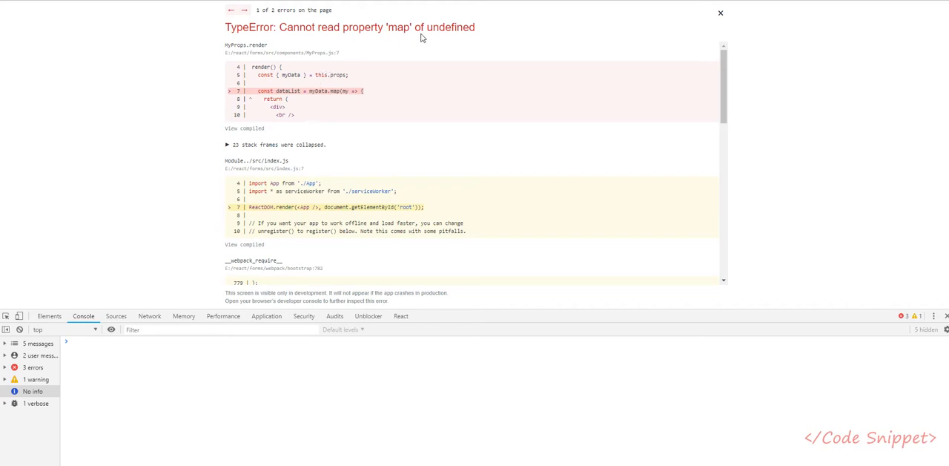
pyautogui.moveTo(365, 131)
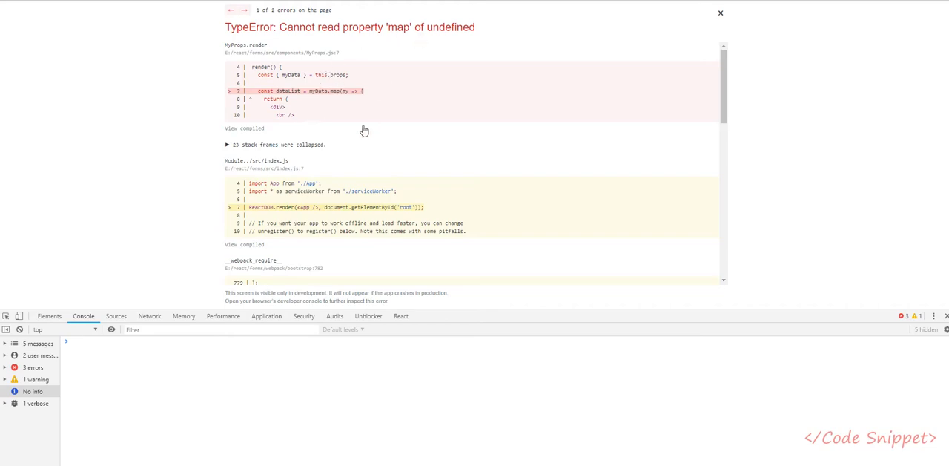
pyautogui.click(720, 13)
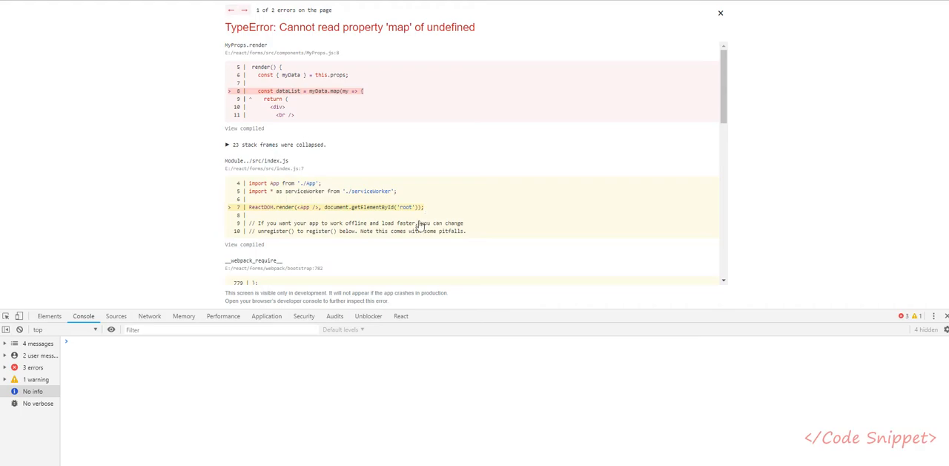
pyautogui.moveTo(420, 225)
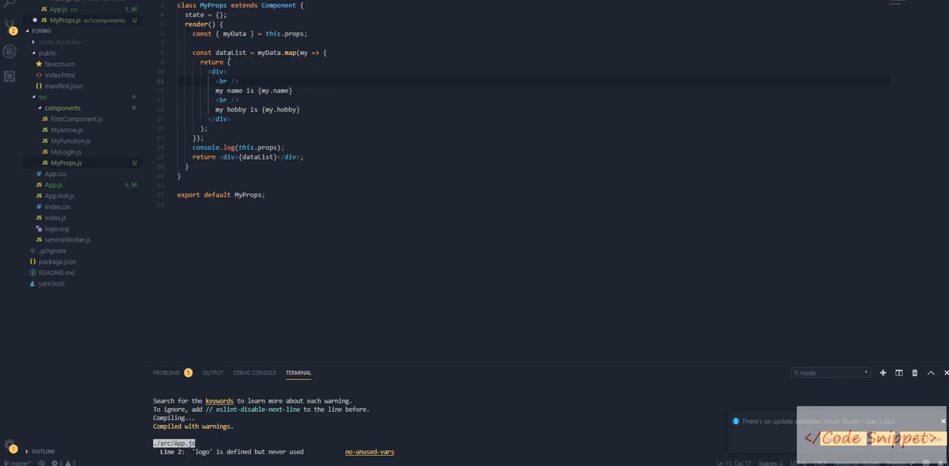
pyautogui.doubleClick(234, 33)
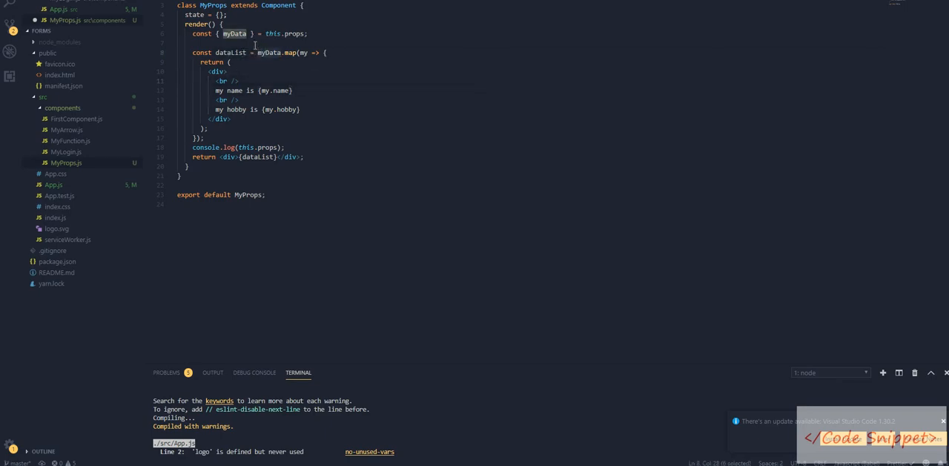
pyautogui.moveTo(235, 33)
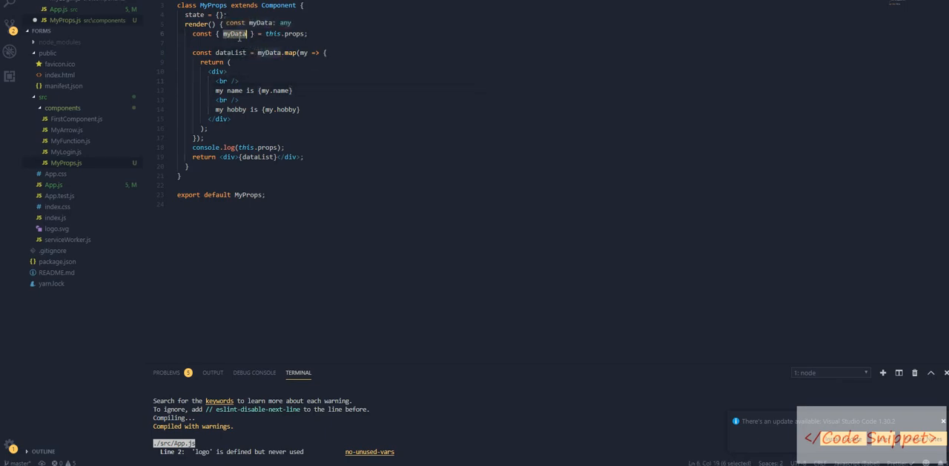
pyautogui.click(53, 184)
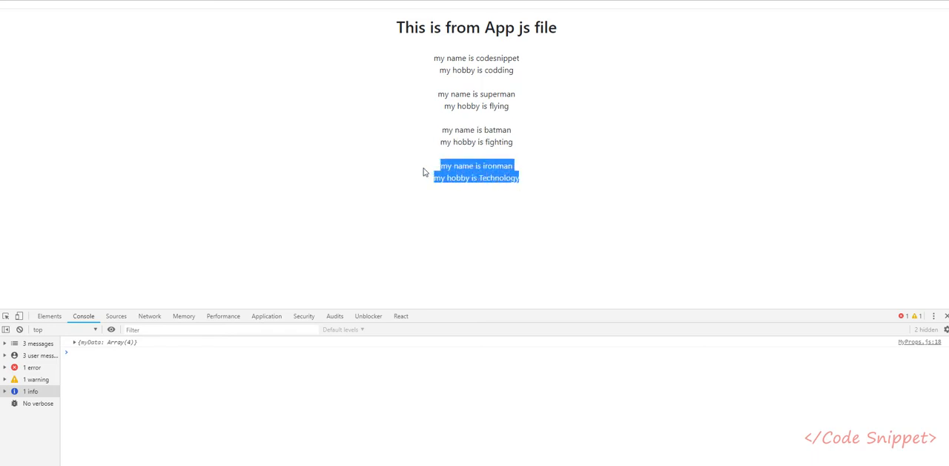
# Review the rendered names and the console's 'unique key prop' warning, highlighting the word key.
pyautogui.click(505, 59)
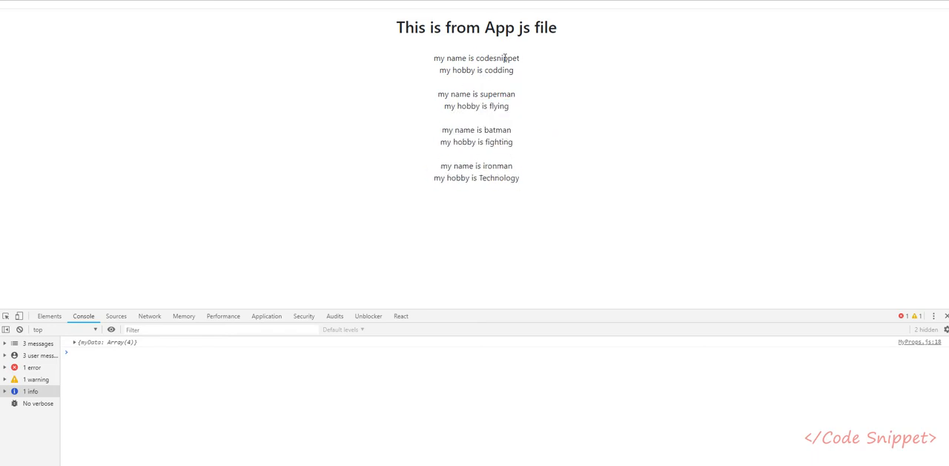
pyautogui.doubleClick(496, 58)
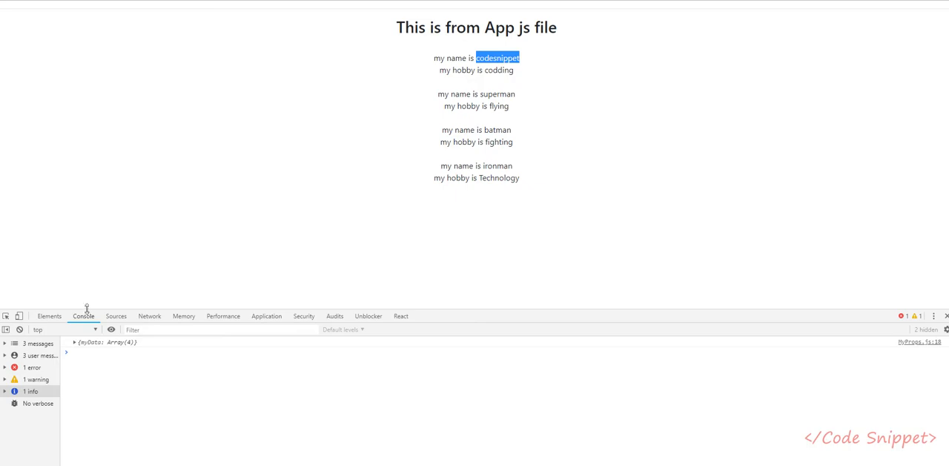
pyautogui.moveTo(32, 368)
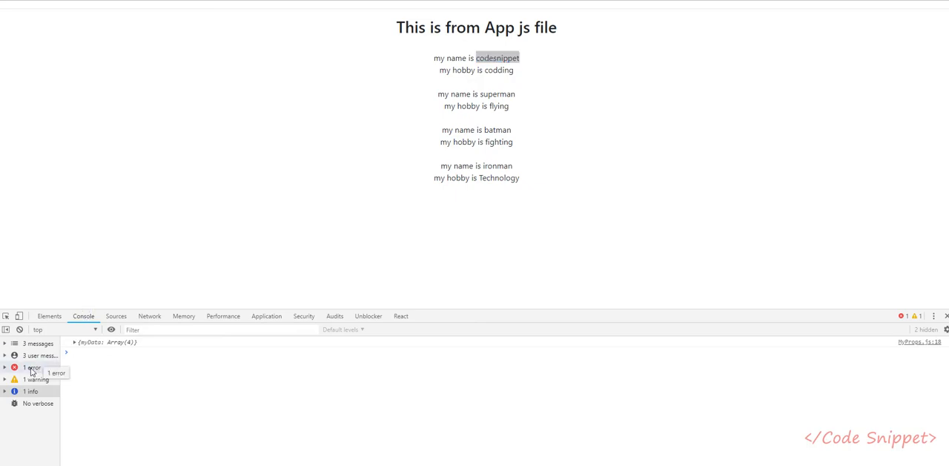
pyautogui.click(33, 368)
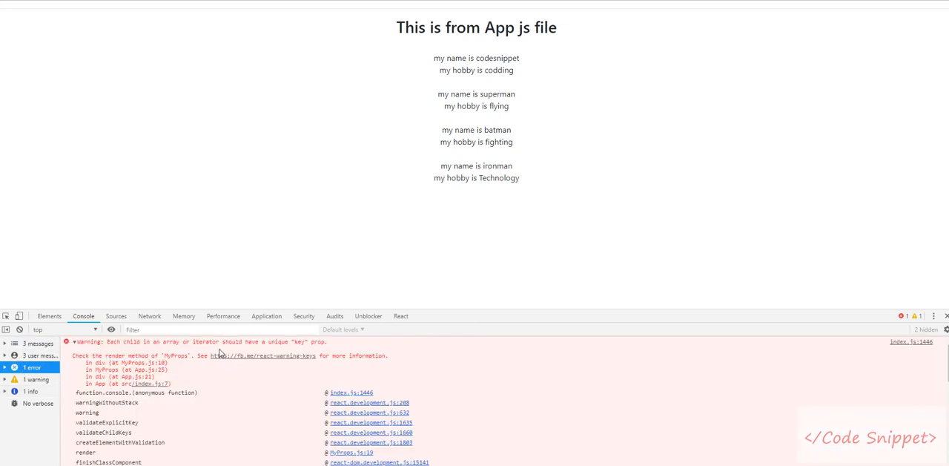
pyautogui.moveTo(299, 355)
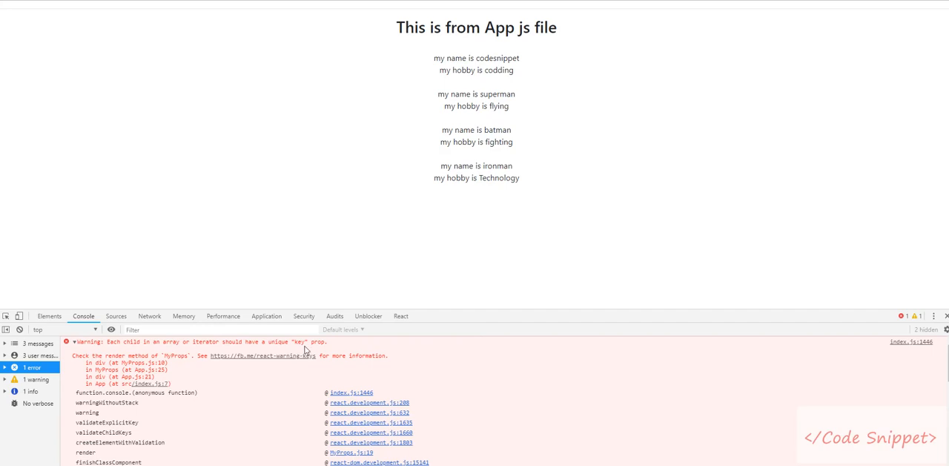
pyautogui.moveTo(488, 132)
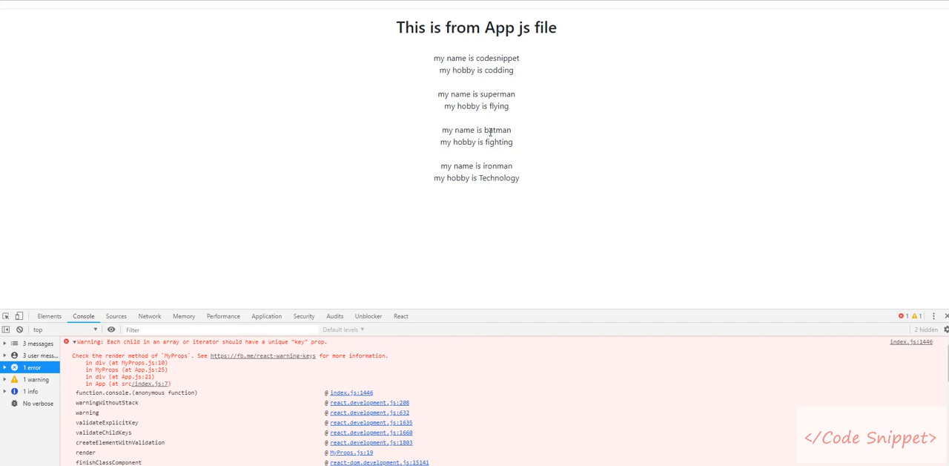
pyautogui.moveTo(647, 134)
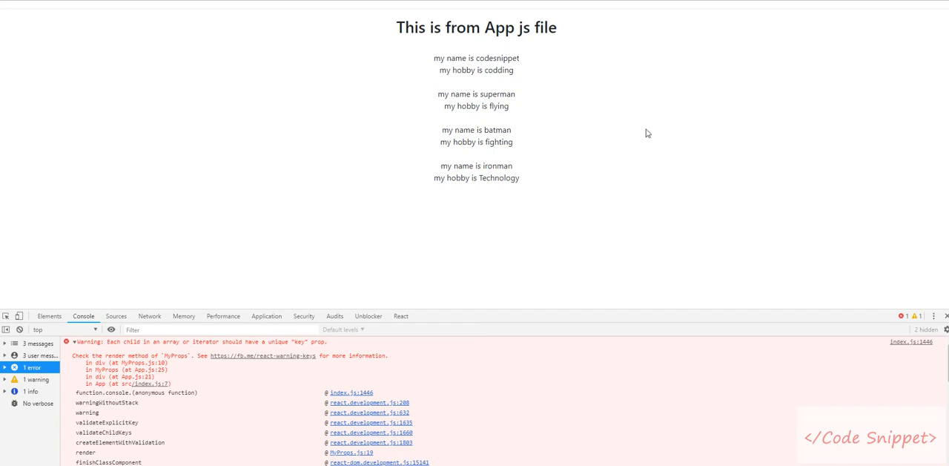
pyautogui.moveTo(634, 133)
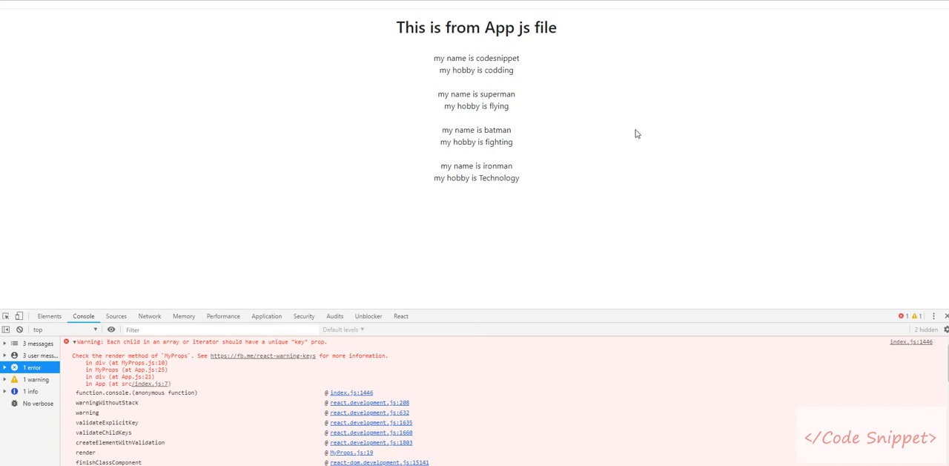
pyautogui.moveTo(578, 104)
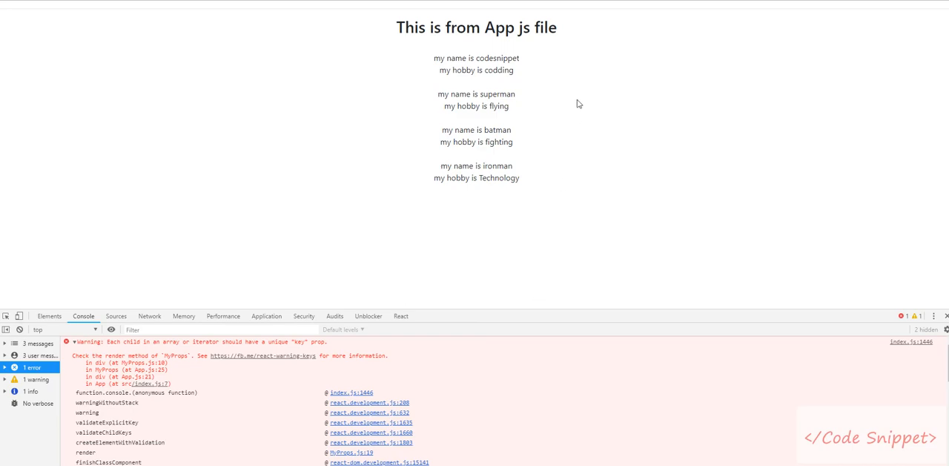
pyautogui.moveTo(572, 281)
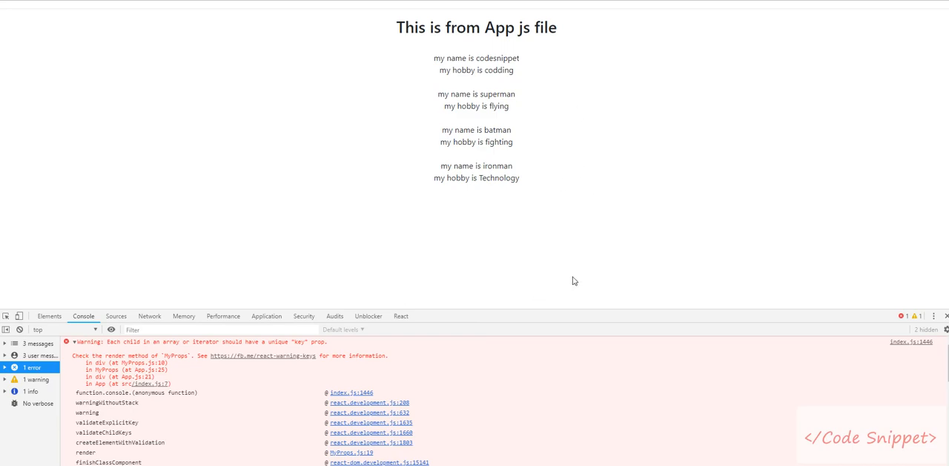
pyautogui.moveTo(750, 138)
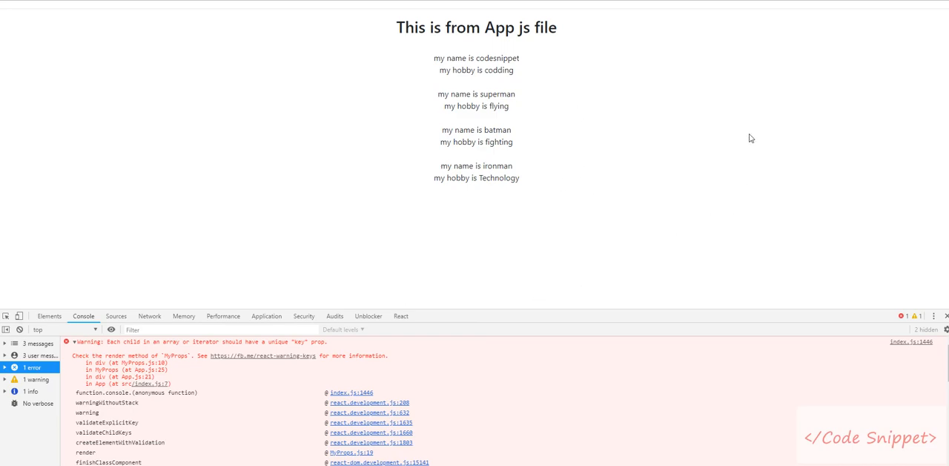
pyautogui.moveTo(584, 231)
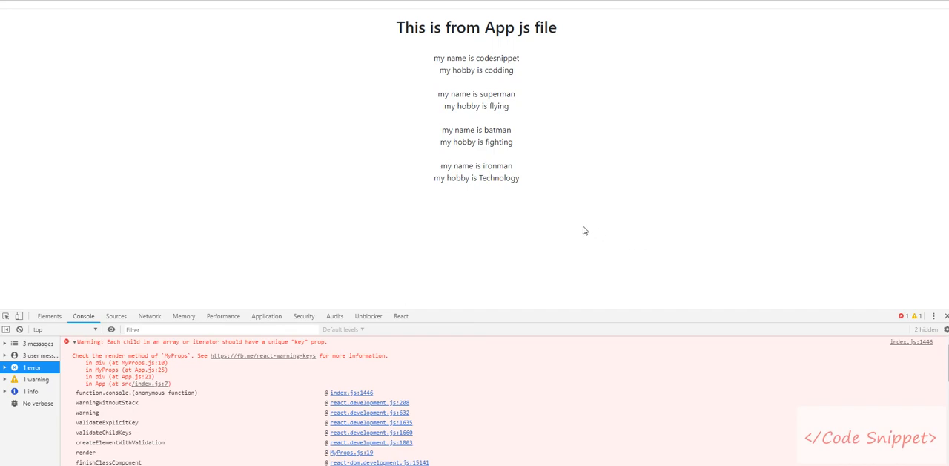
pyautogui.moveTo(507, 199)
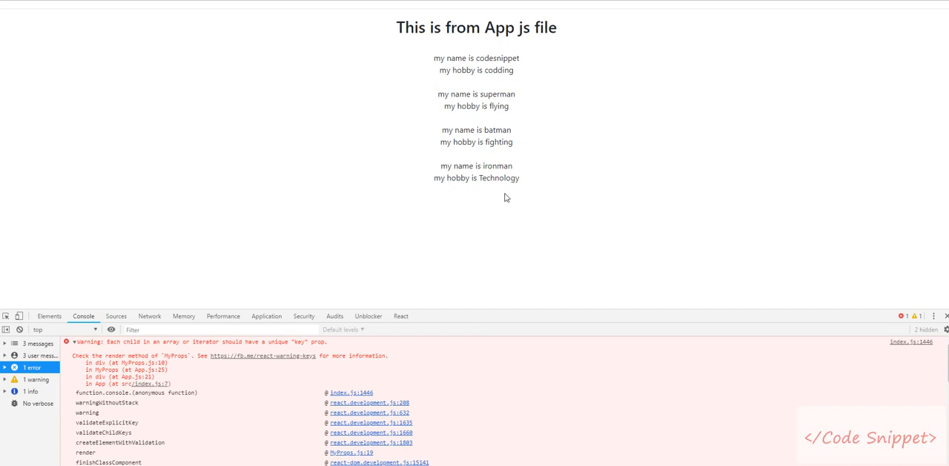
pyautogui.moveTo(391, 132)
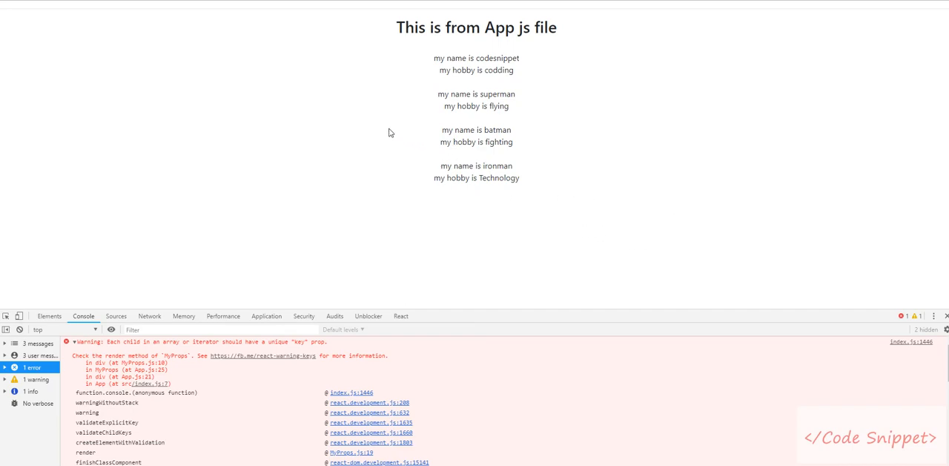
pyautogui.moveTo(379, 237)
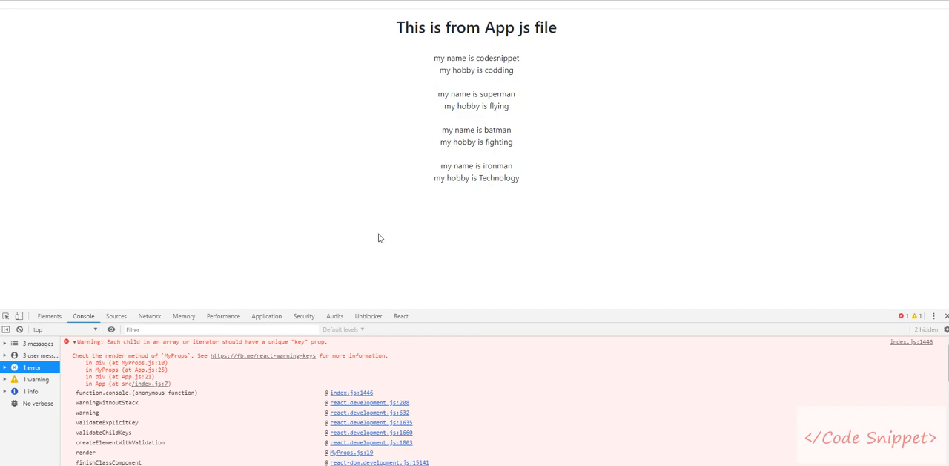
pyautogui.moveTo(467, 238)
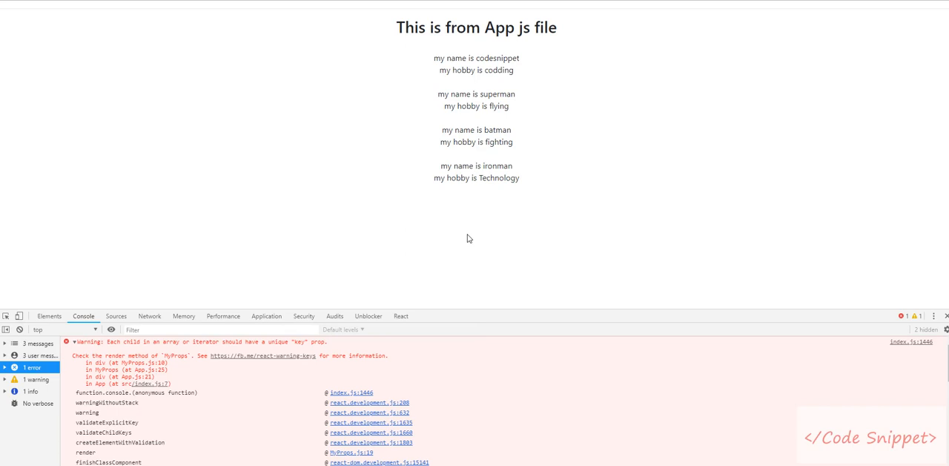
pyautogui.moveTo(641, 246)
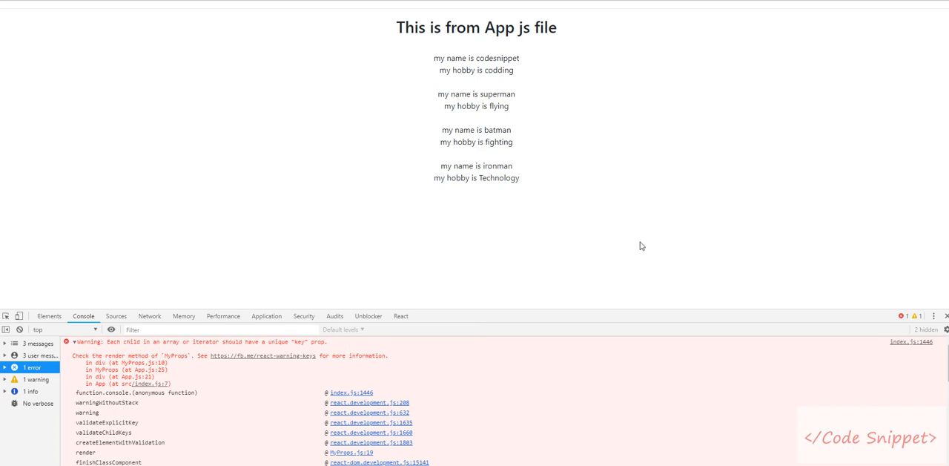
pyautogui.moveTo(287, 365)
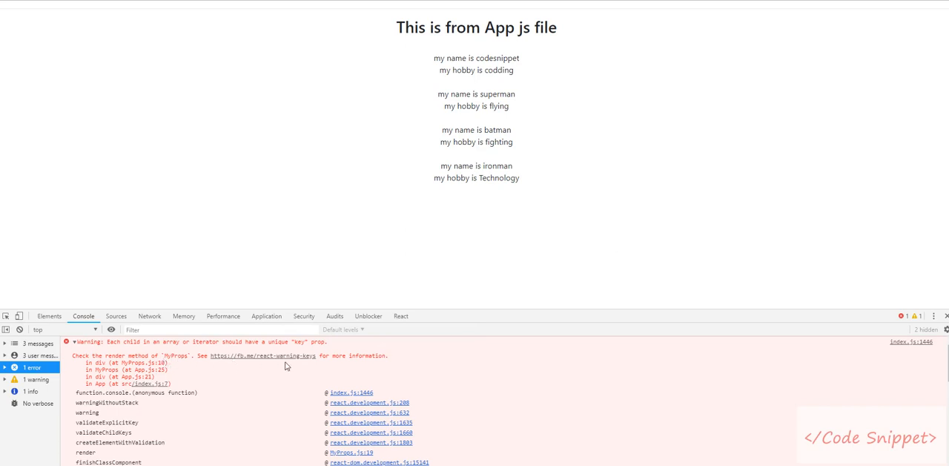
pyautogui.moveTo(549, 235)
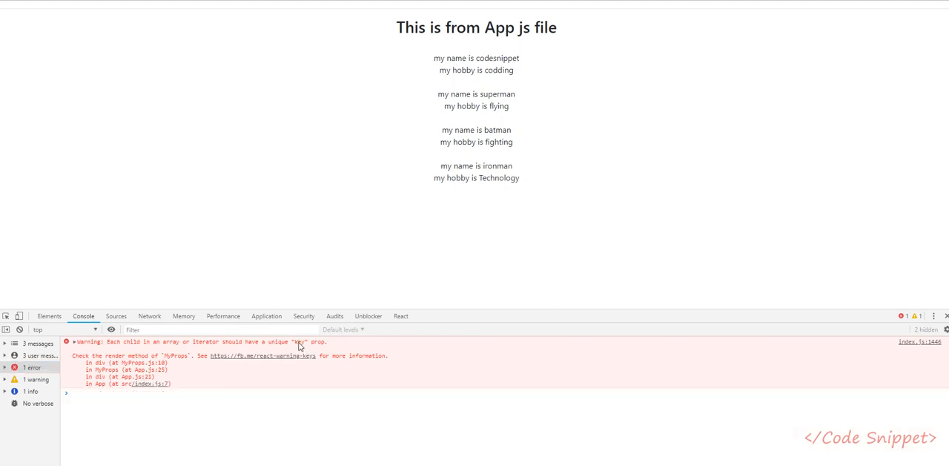
pyautogui.doubleClick(298, 341)
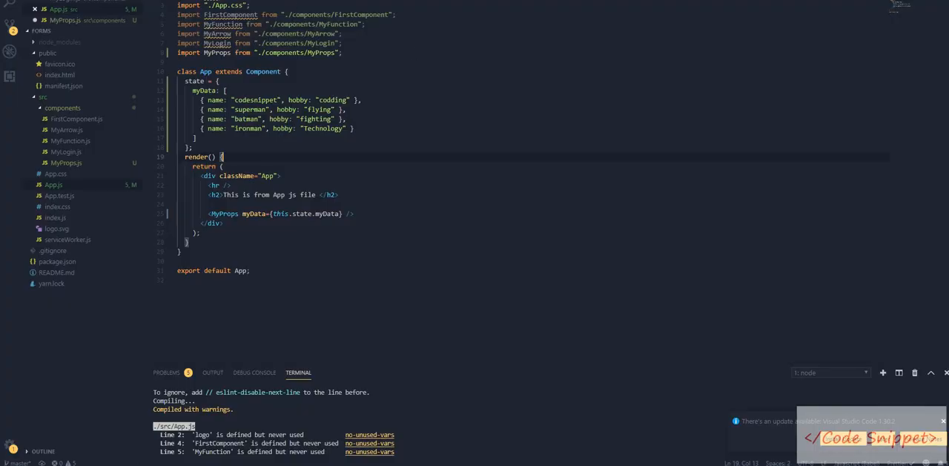
# Add id fields to the myData entries in App.js, then switch to MyProps.js.
pyautogui.write(',id:1')
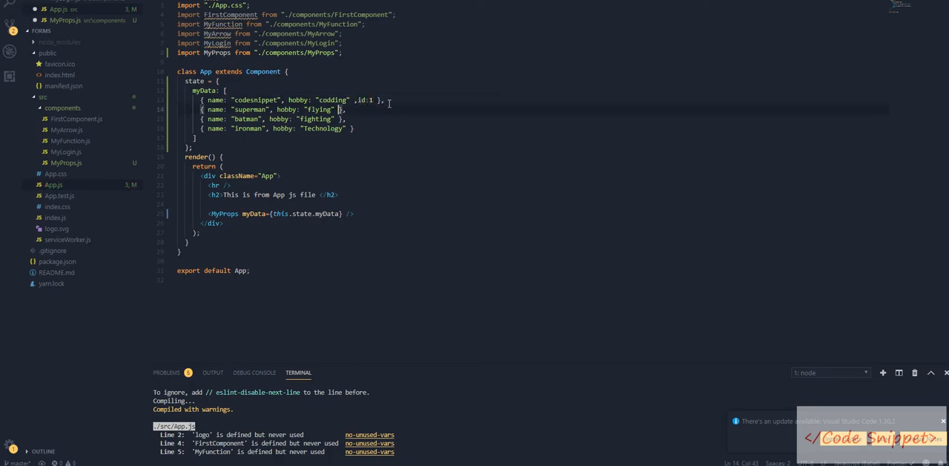
pyautogui.write(',id:2')
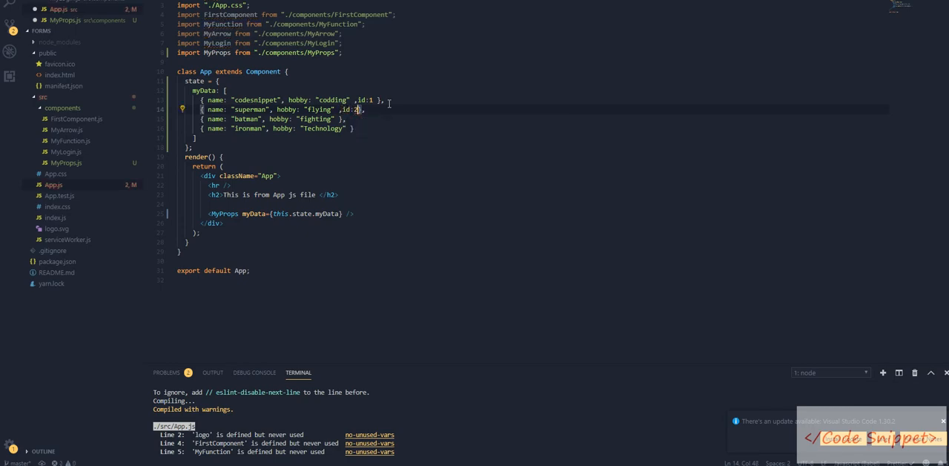
pyautogui.write(',id:3')
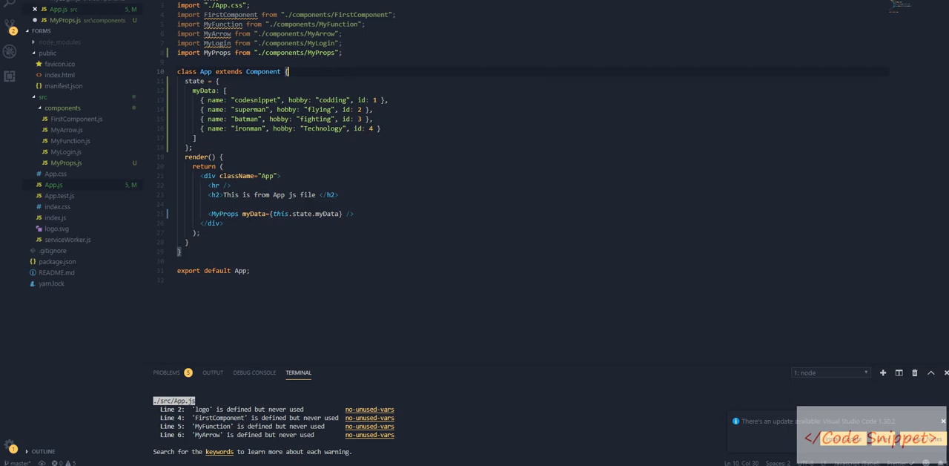
pyautogui.click(66, 163)
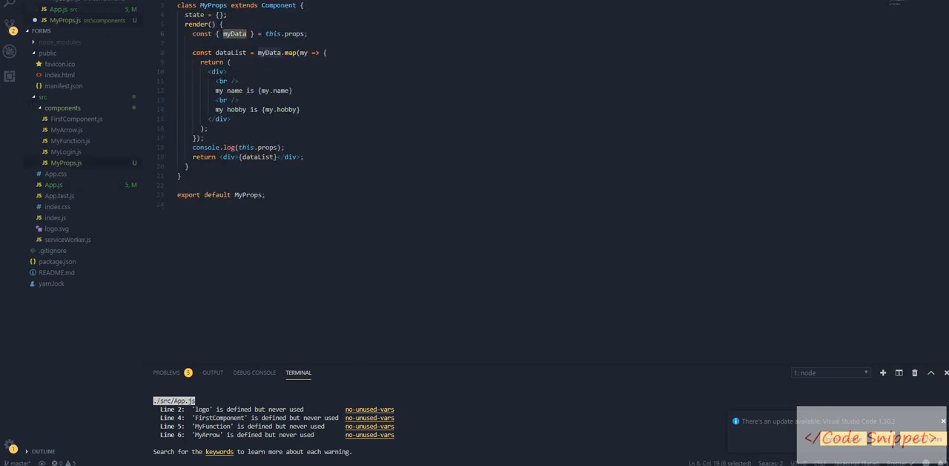
# Add key={my.id} to the div returned inside myData.map and save.
pyautogui.click(288, 91)
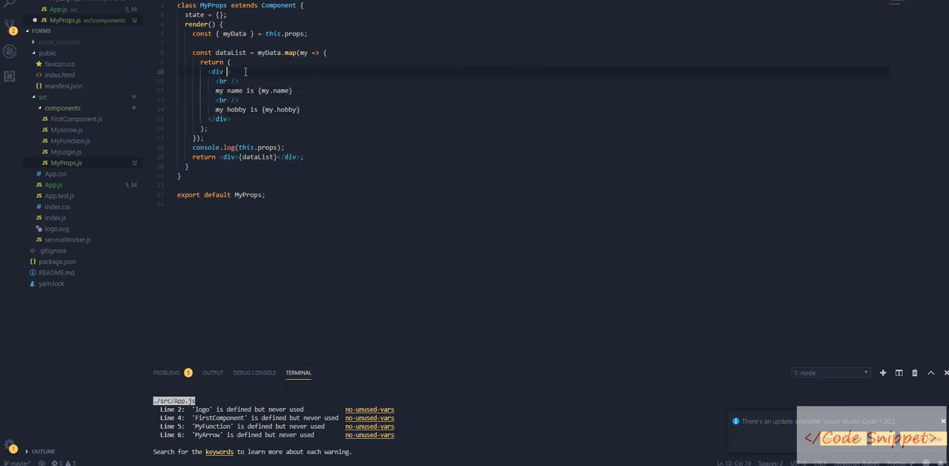
pyautogui.write('key={my.id')
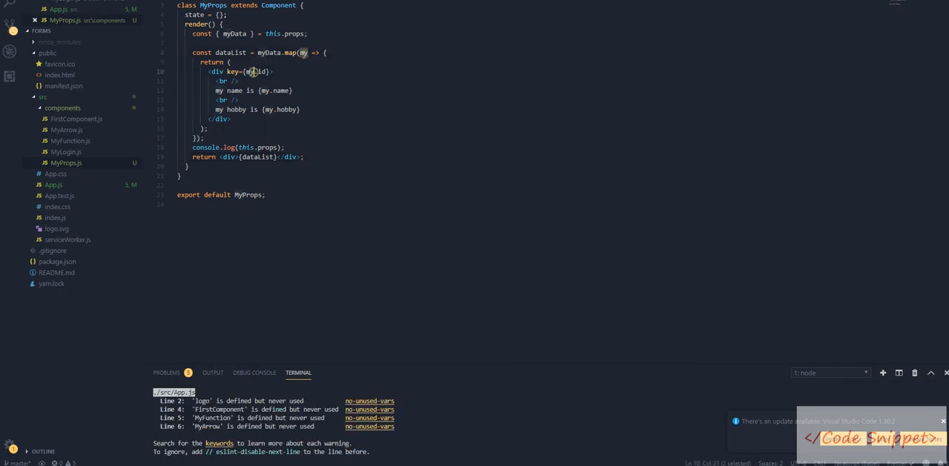
pyautogui.moveTo(303, 52)
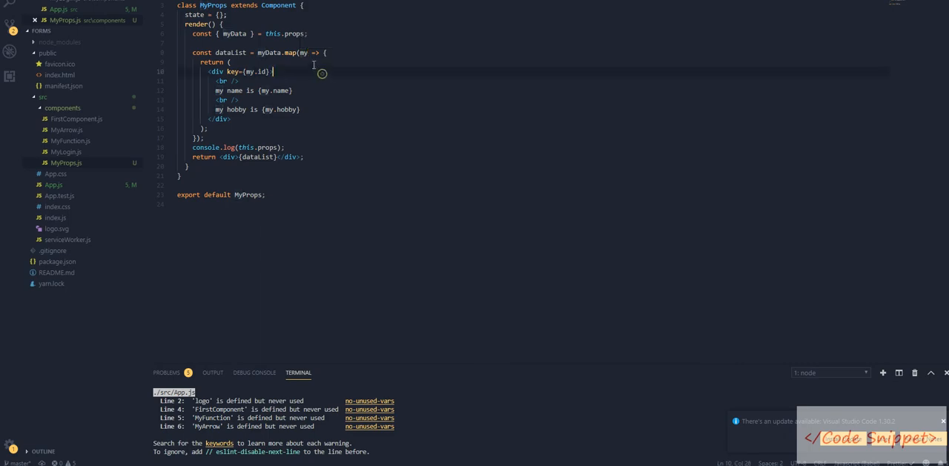
pyautogui.doubleClick(302, 52)
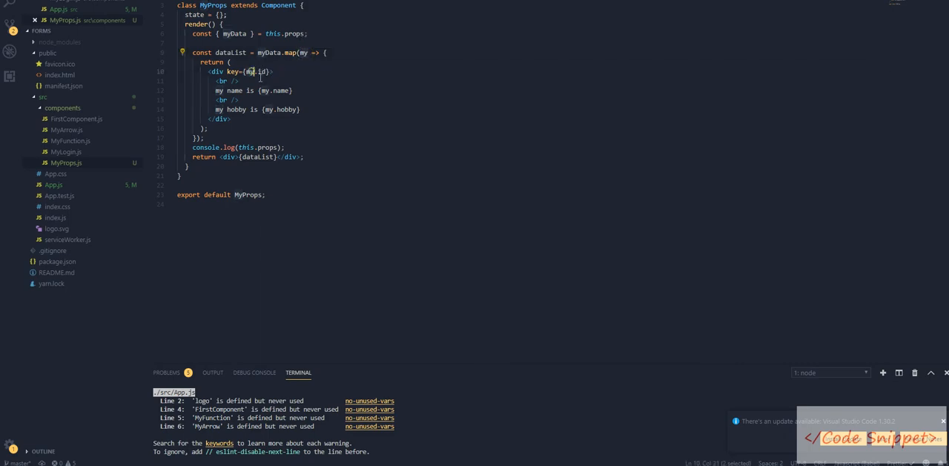
pyautogui.click(284, 146)
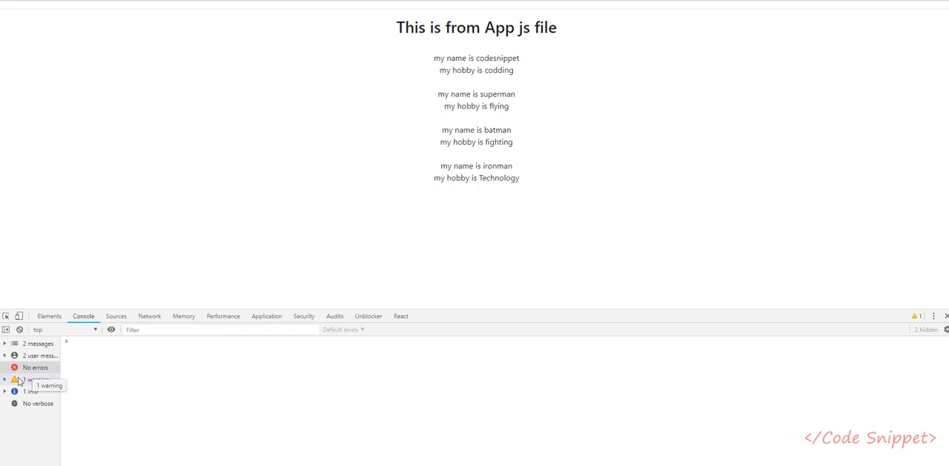
# Inspect the rendered list markup in Chrome's Elements panel, with no console errors left.
pyautogui.click(36, 368)
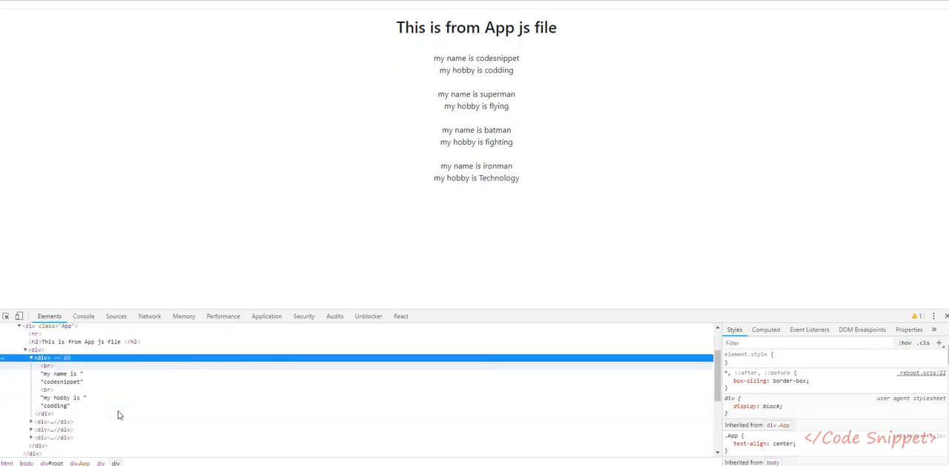
pyautogui.moveTo(45, 421)
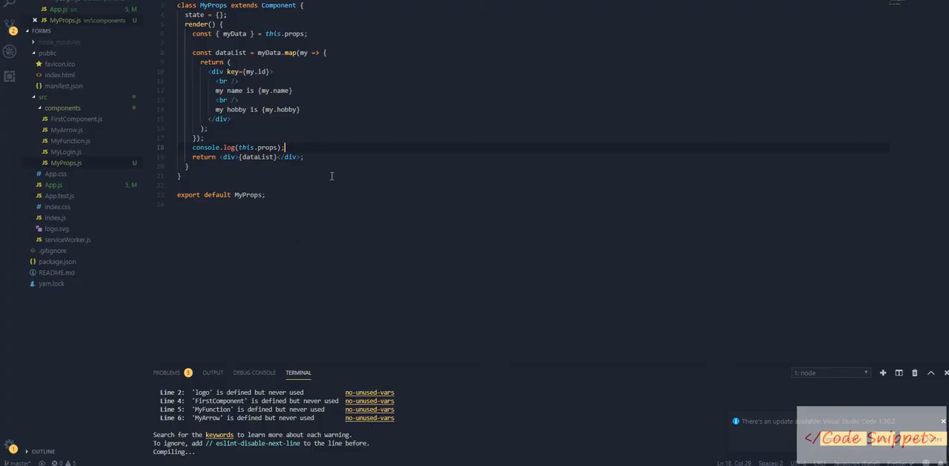
# Add an 'id is {my.id}' line inside the mapped div above the name and save.
pyautogui.click(292, 90)
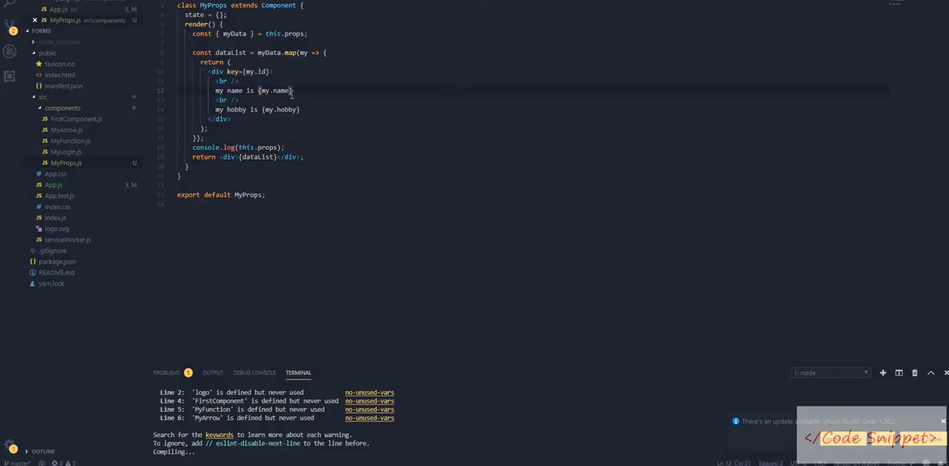
pyautogui.press('enter')
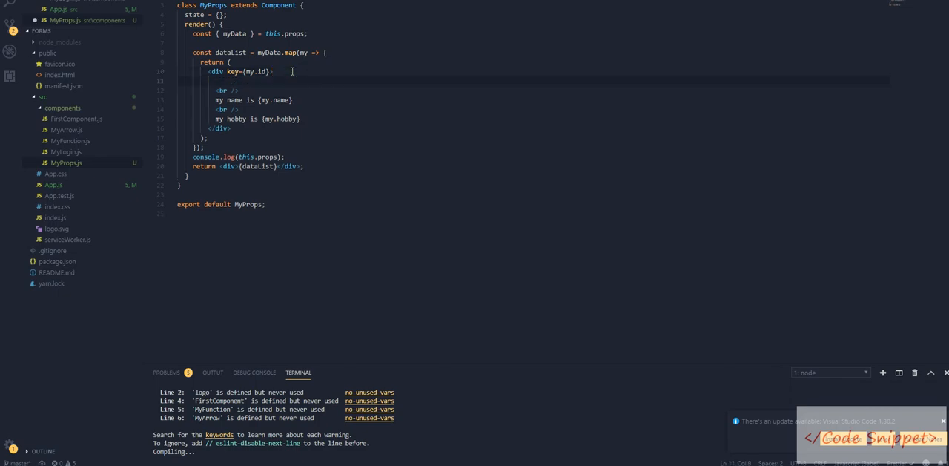
pyautogui.write('id is ={')
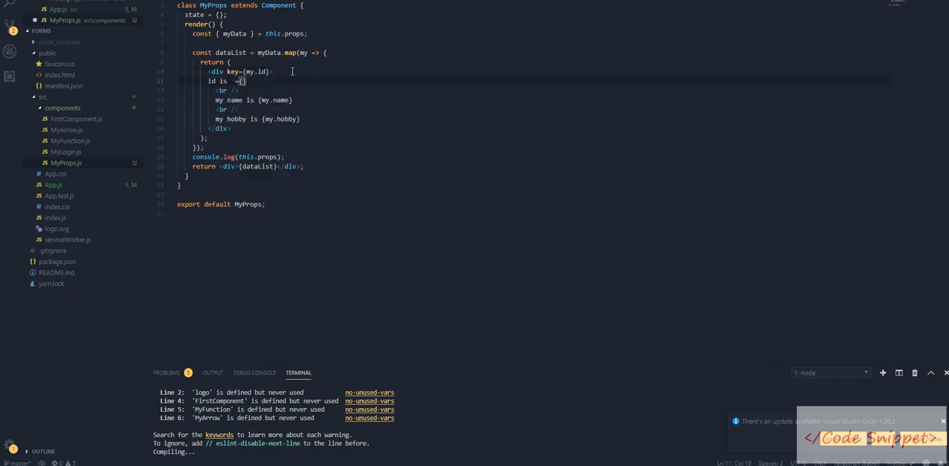
pyautogui.write('{my.id}')
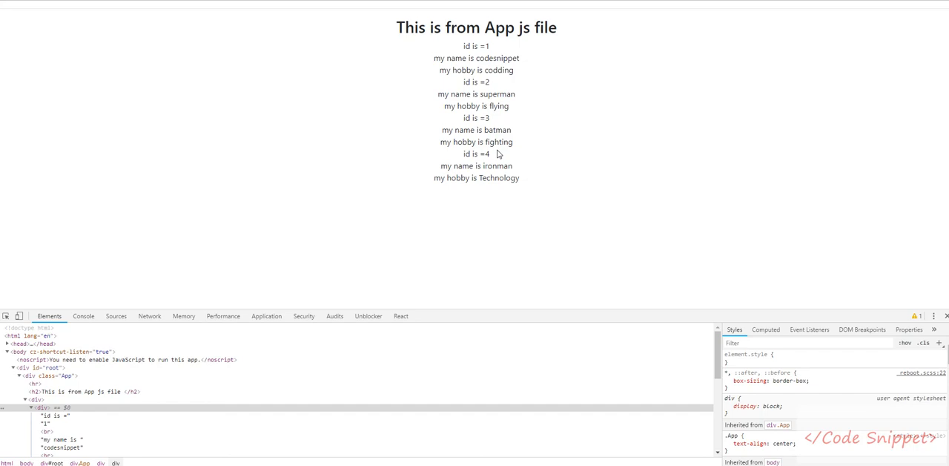
pyautogui.moveTo(497, 154)
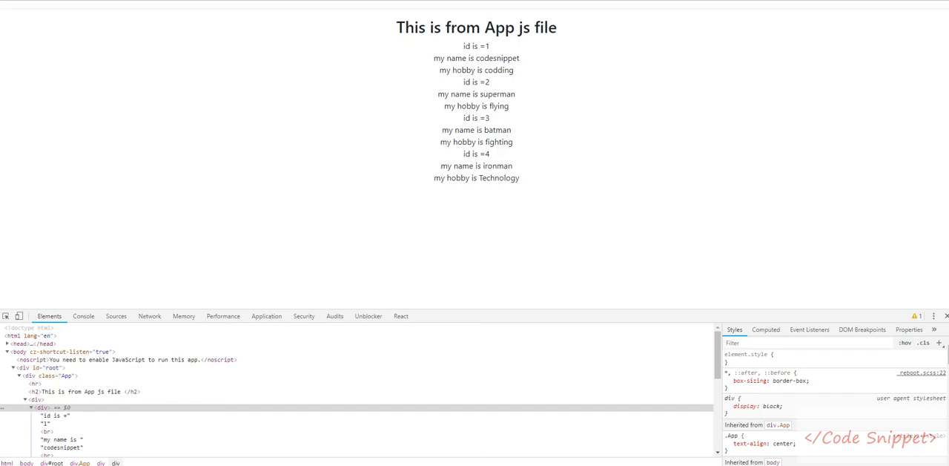